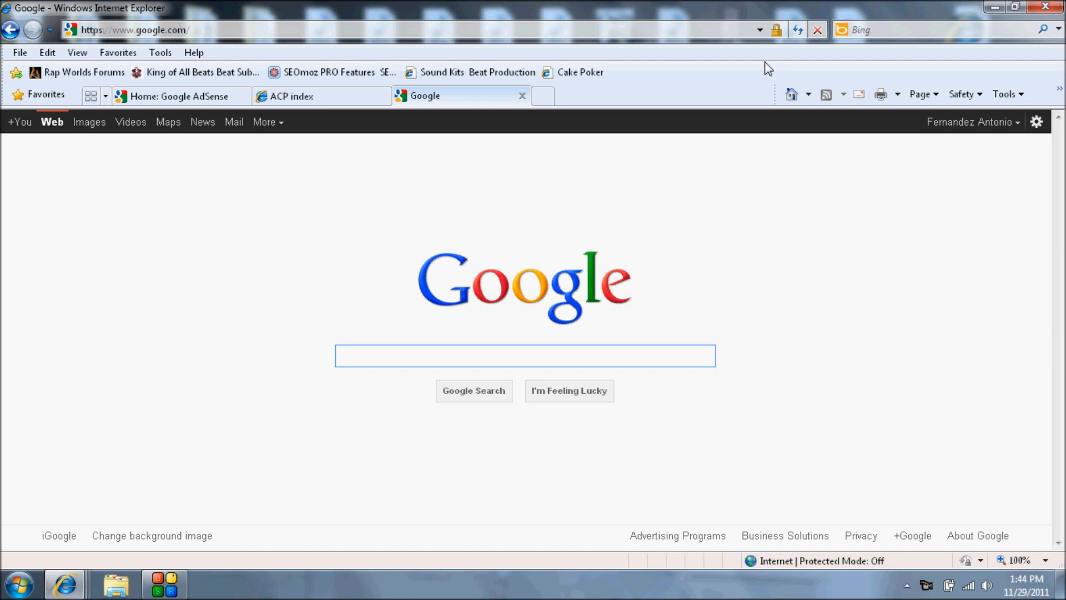
Display the AdSense ad code for the BeatForumHeader unit under My ads, then close it
{"action": "left_click", "coordinate": [523, 356]}
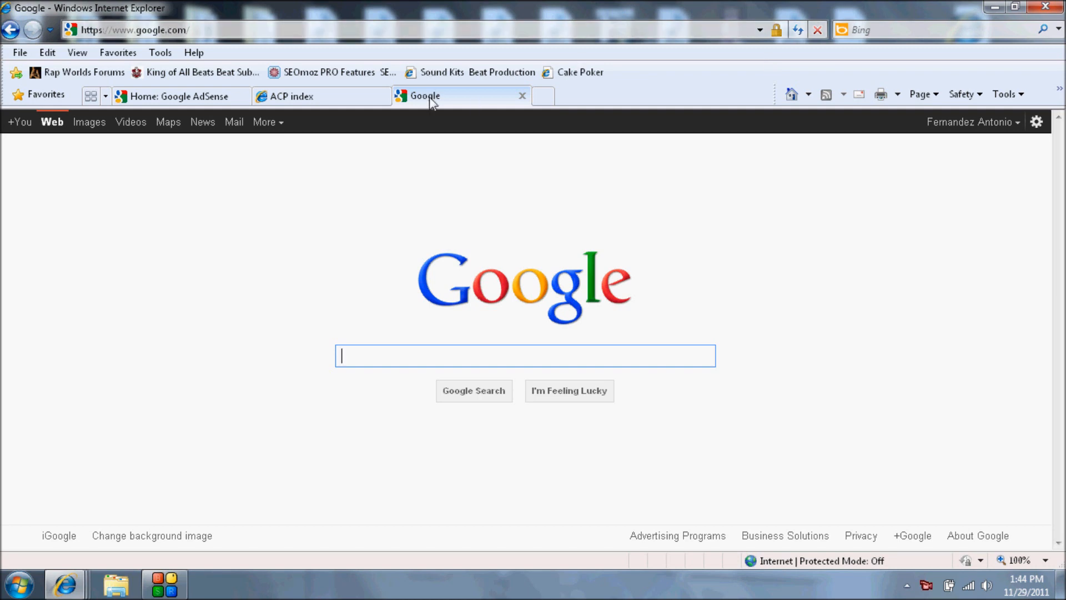
{"action": "left_click", "coordinate": [178, 97]}
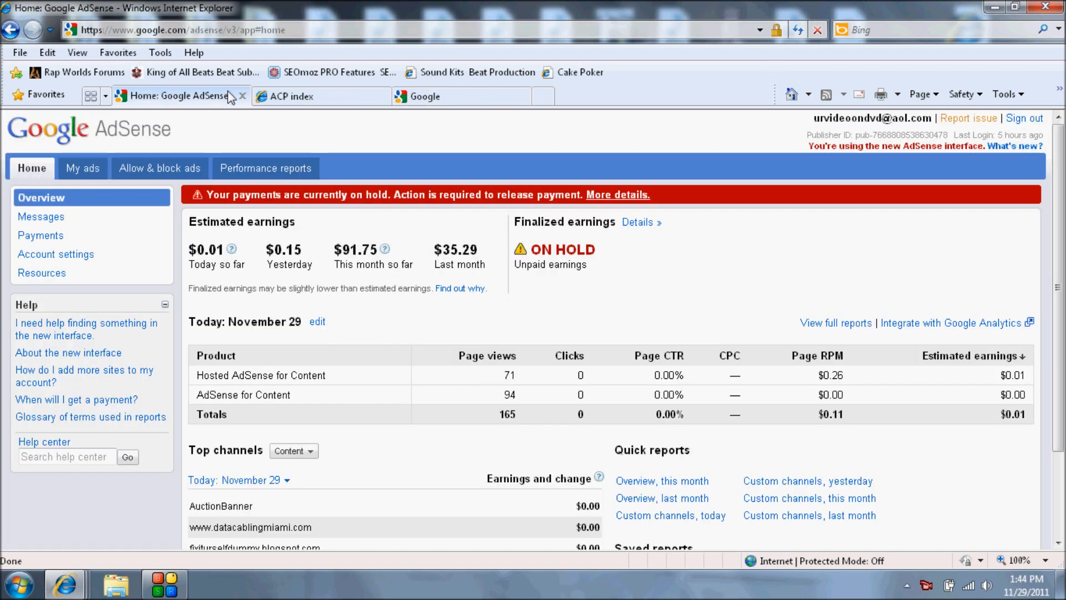
{"action": "left_click", "coordinate": [82, 167]}
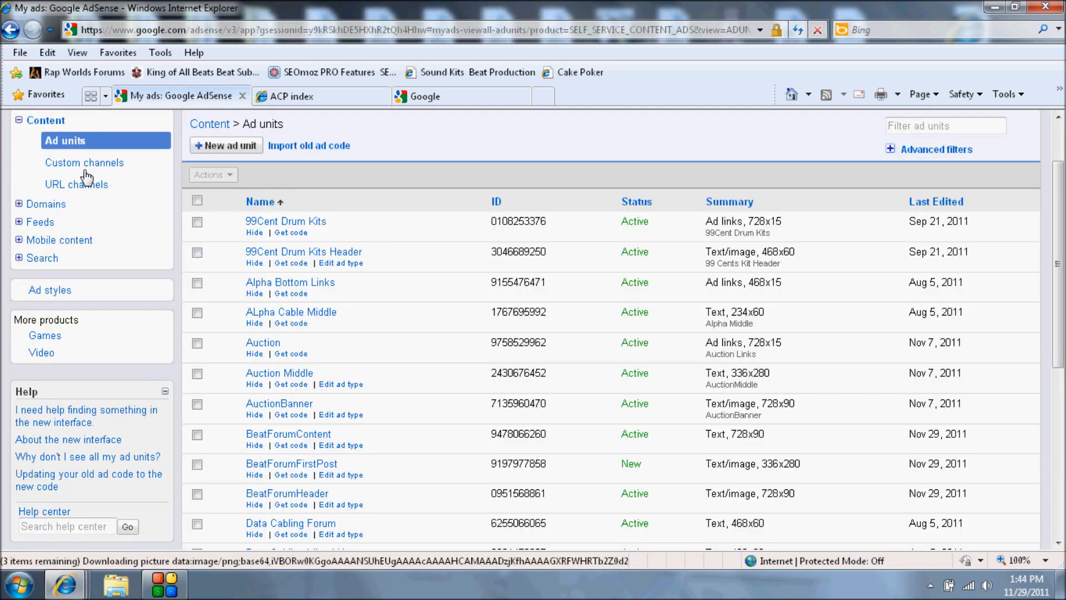
{"action": "scroll", "scroll_direction": "down", "scroll_amount": 3}
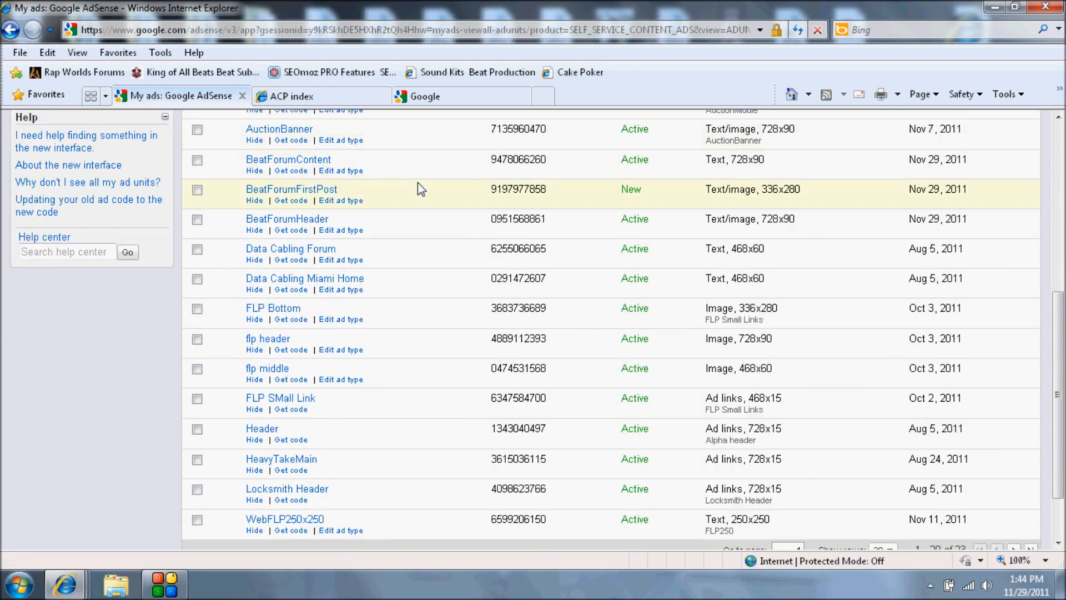
{"action": "mouse_move", "coordinate": [303, 165]}
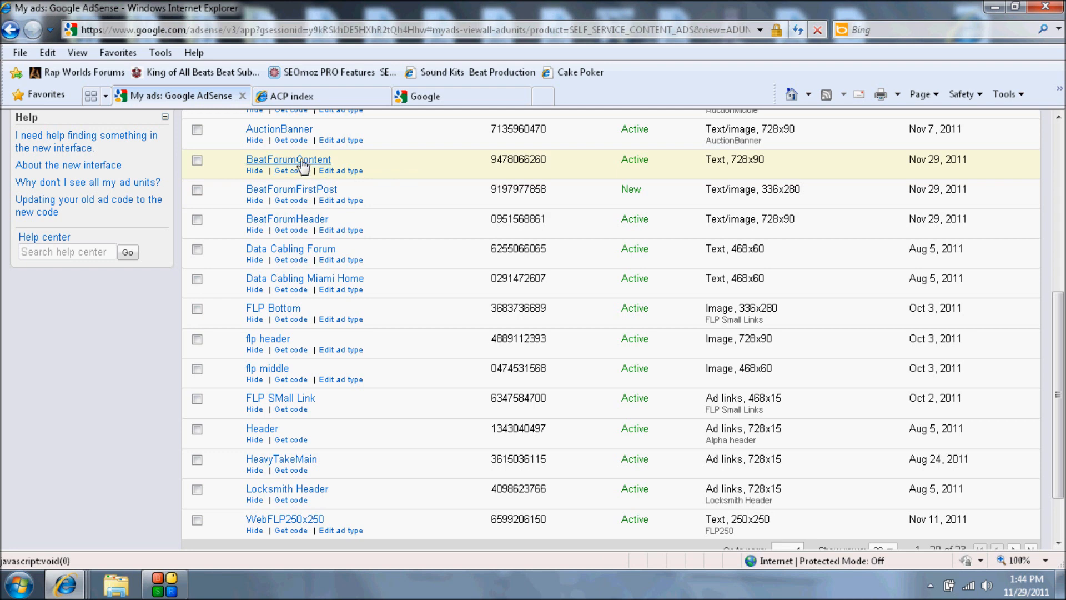
{"action": "mouse_move", "coordinate": [287, 222]}
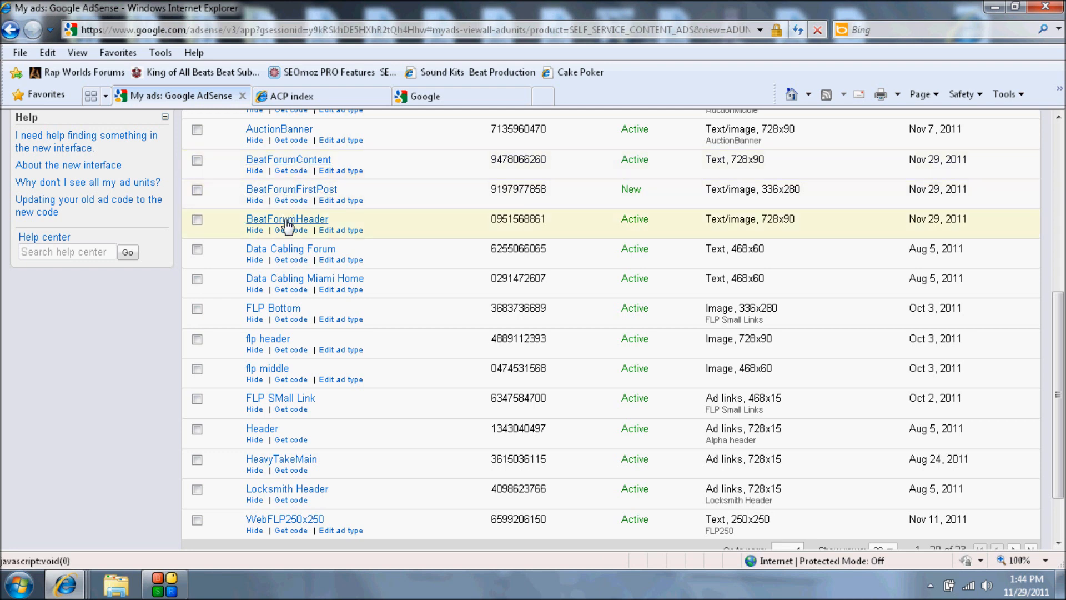
{"action": "left_click", "coordinate": [291, 230]}
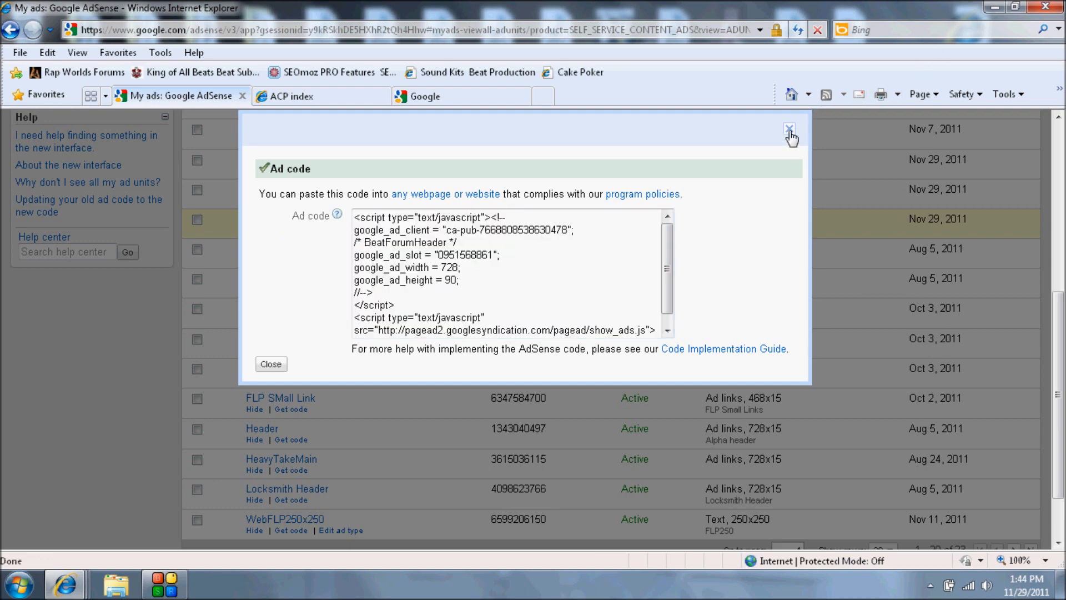
{"action": "left_click", "coordinate": [291, 96]}
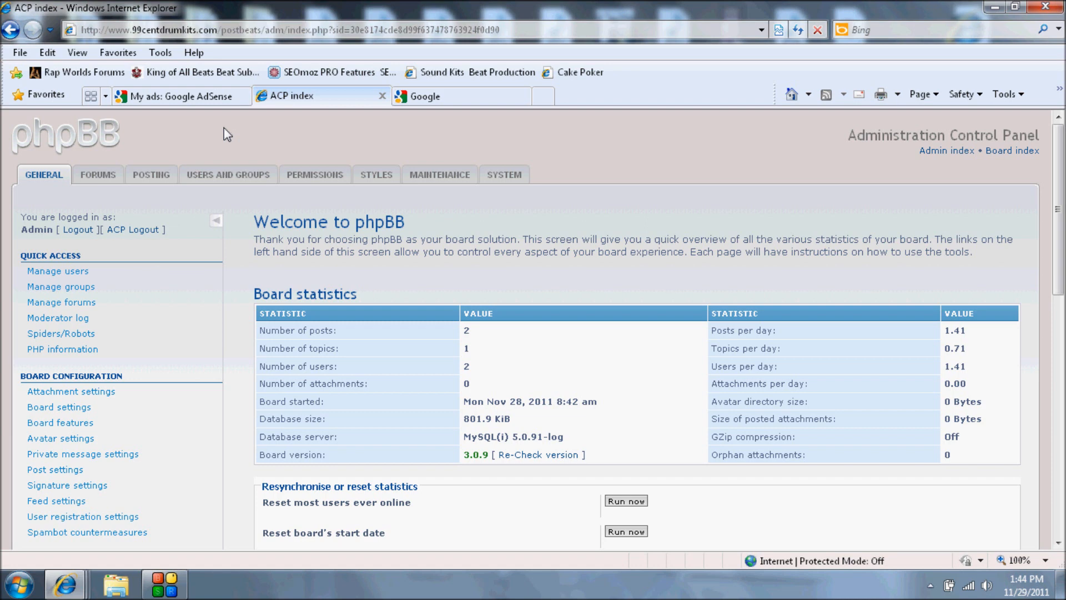
{"action": "mouse_move", "coordinate": [168, 146]}
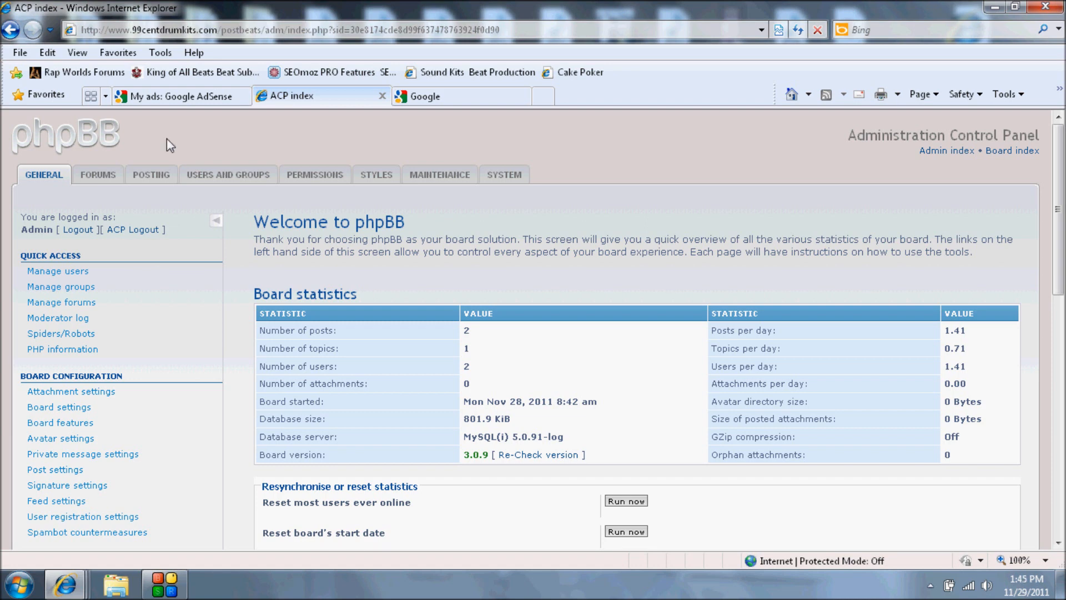
Open the Templates page under STYLES in the phpBB admin panel to list prosilver and eMuza2
{"action": "left_click", "coordinate": [376, 174]}
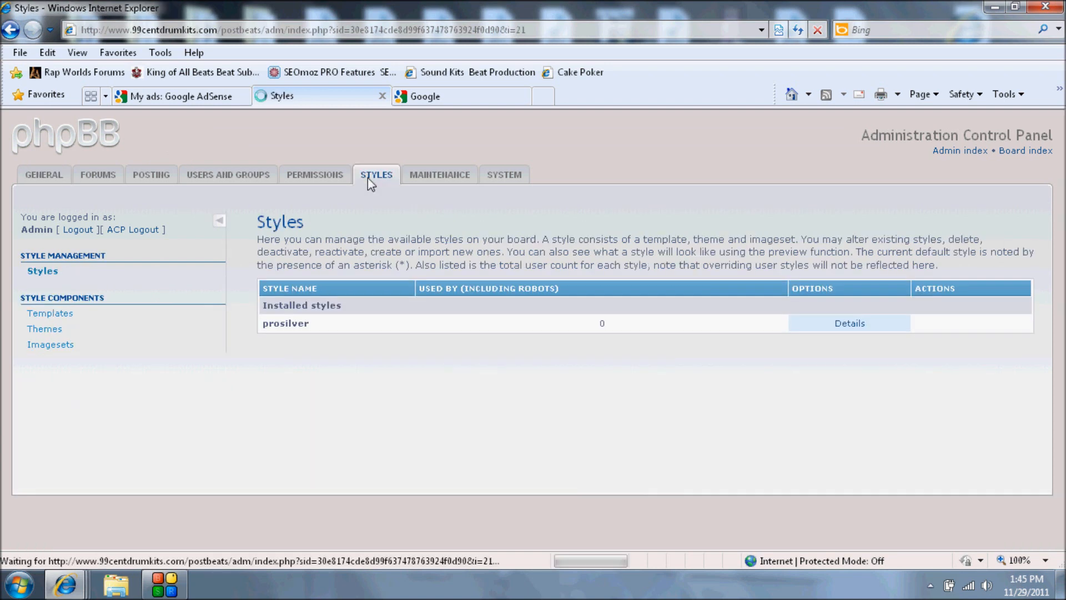
{"action": "left_click", "coordinate": [376, 174]}
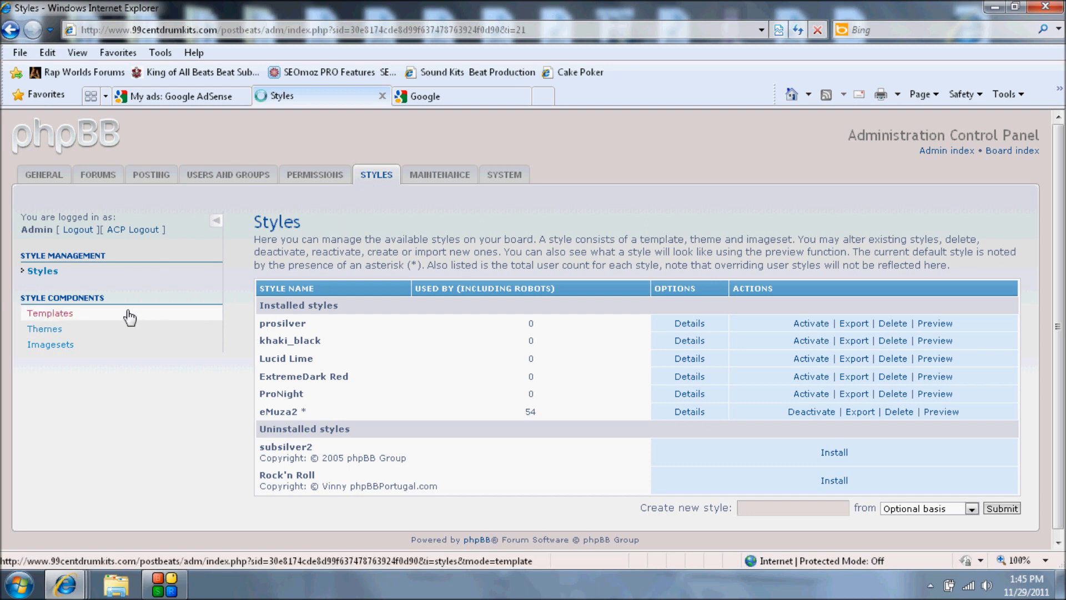
{"action": "left_click", "coordinate": [49, 313]}
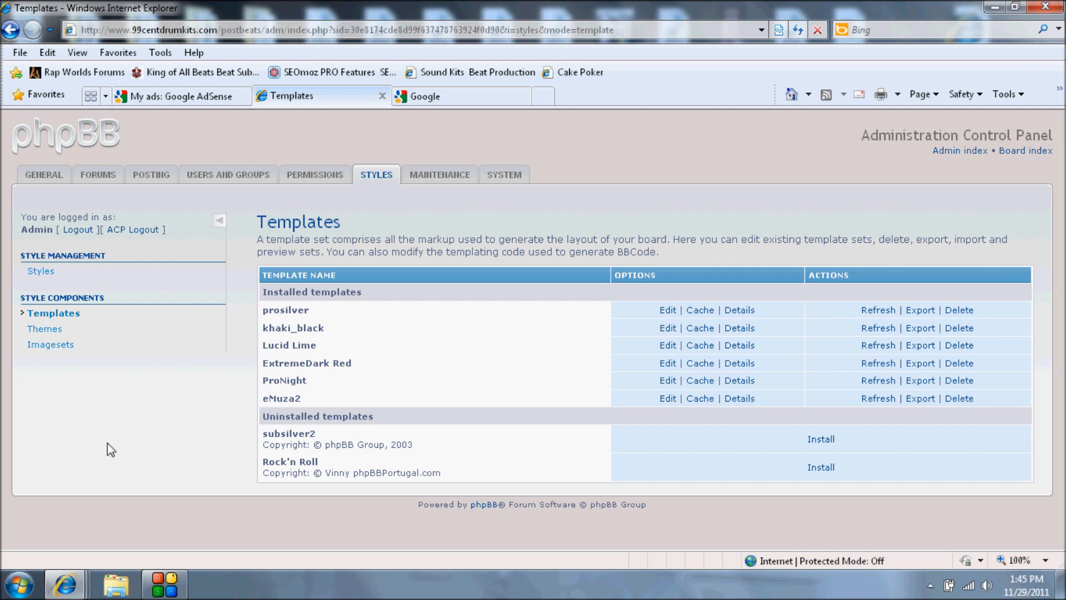
{"action": "mouse_move", "coordinate": [249, 412]}
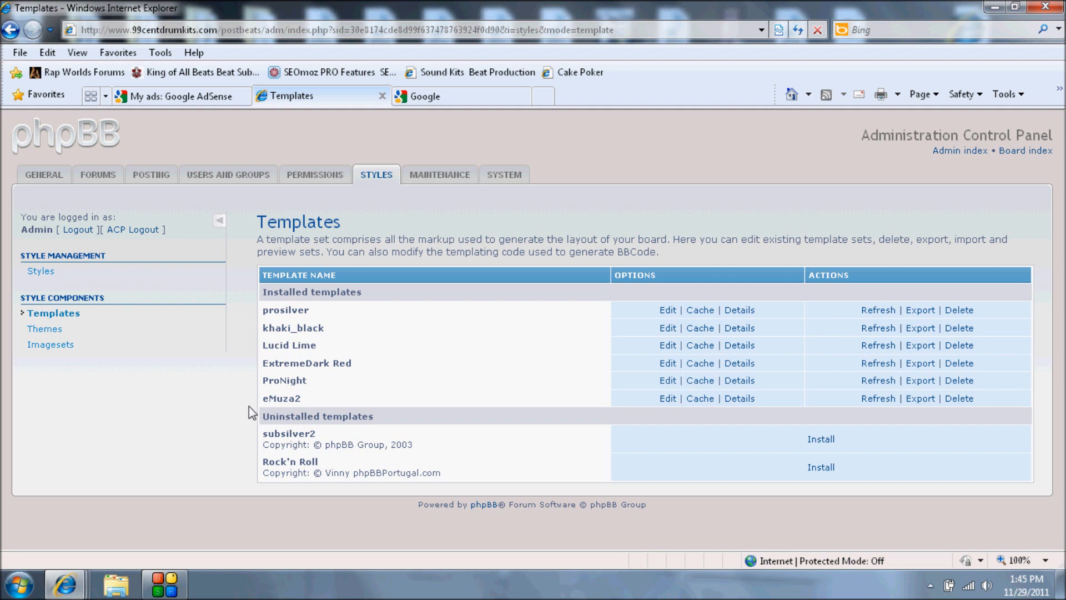
{"action": "mouse_move", "coordinate": [584, 293]}
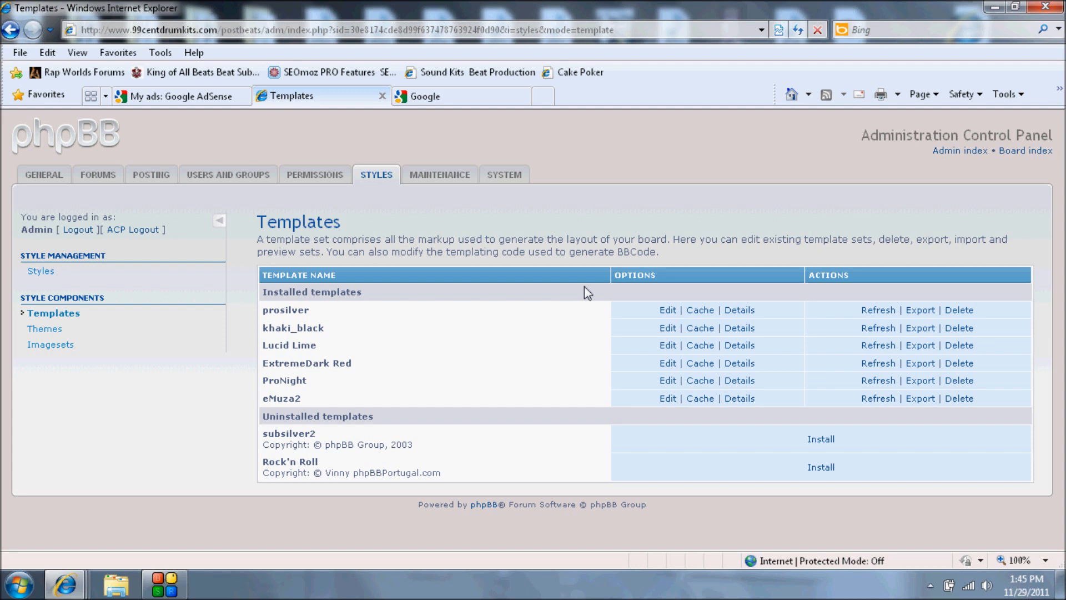
{"action": "mouse_move", "coordinate": [590, 314]}
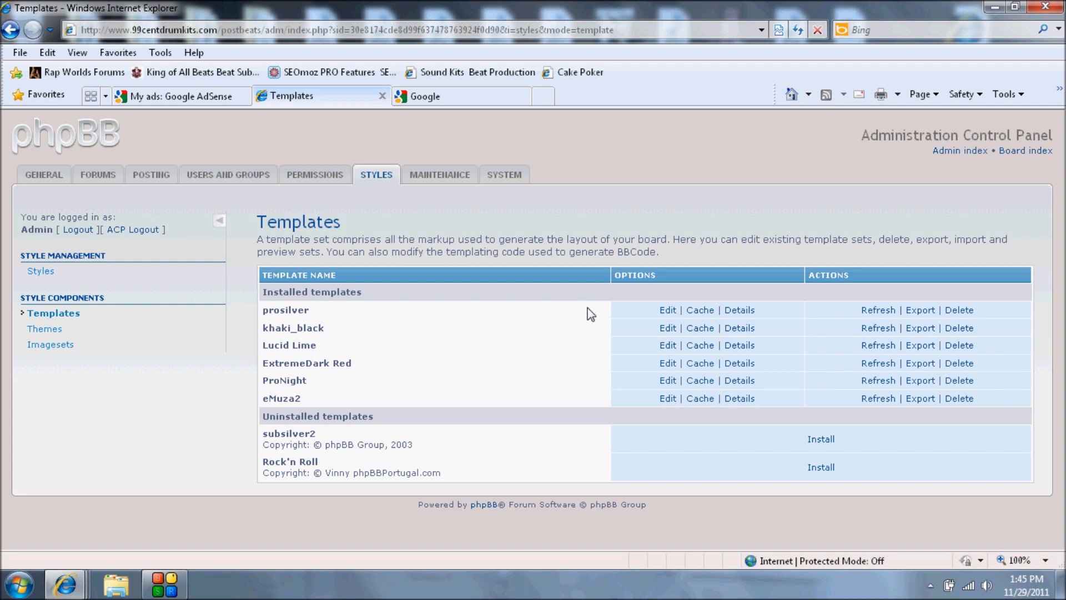
{"action": "mouse_move", "coordinate": [668, 399]}
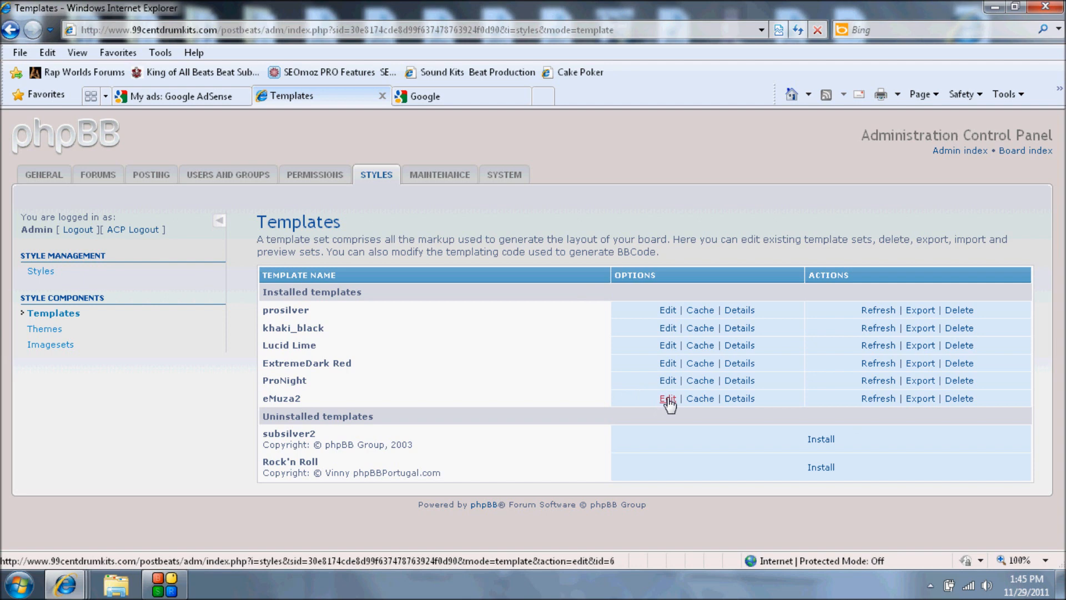
Start editing the eMuza2 template and browse its list of template files
{"action": "left_click", "coordinate": [668, 398]}
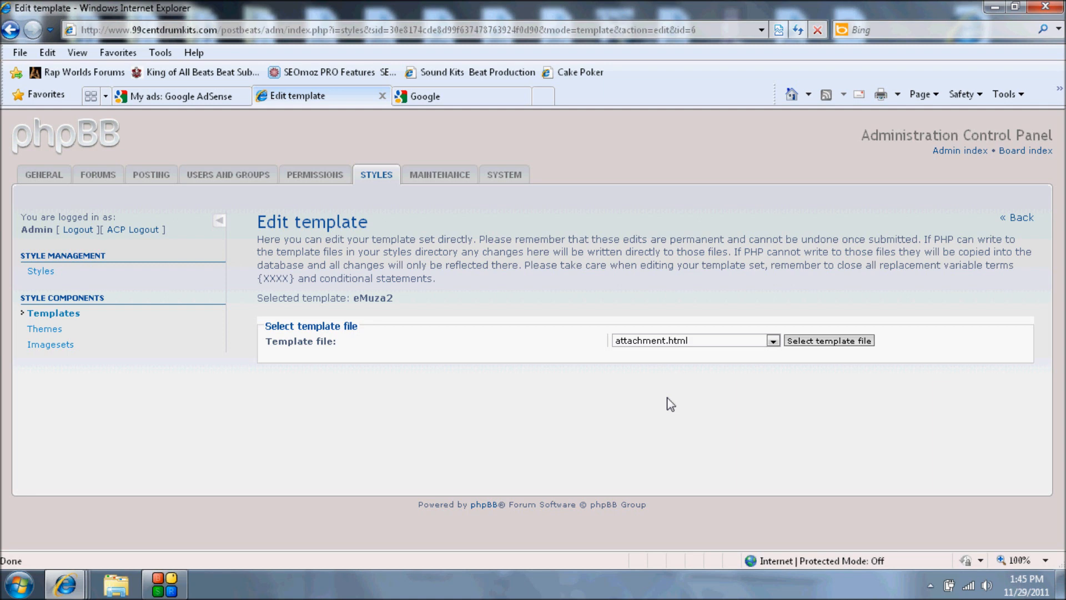
{"action": "mouse_move", "coordinate": [689, 352]}
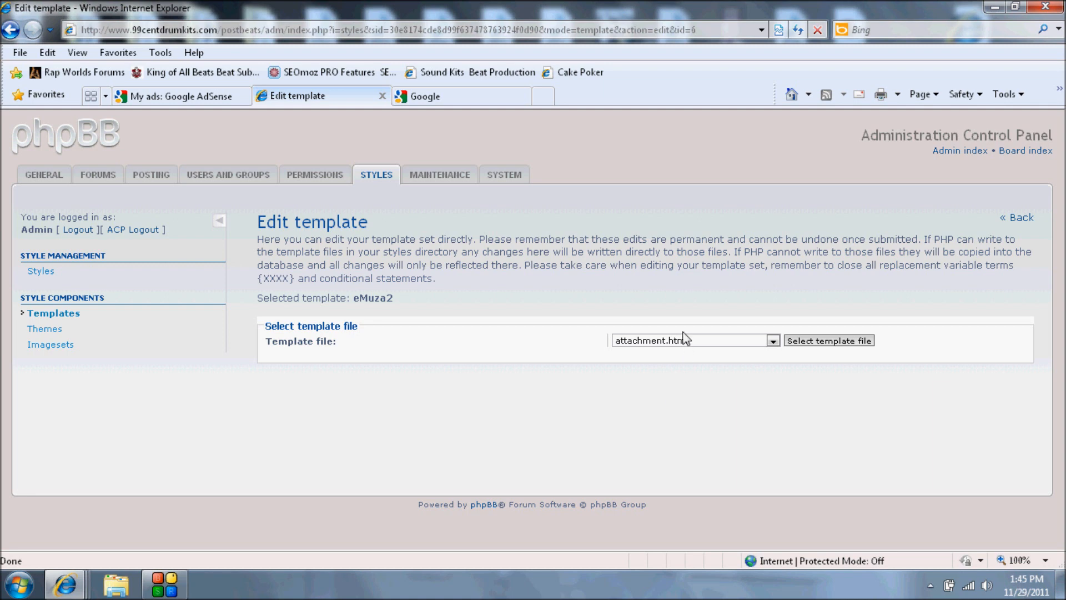
{"action": "left_click", "coordinate": [773, 340]}
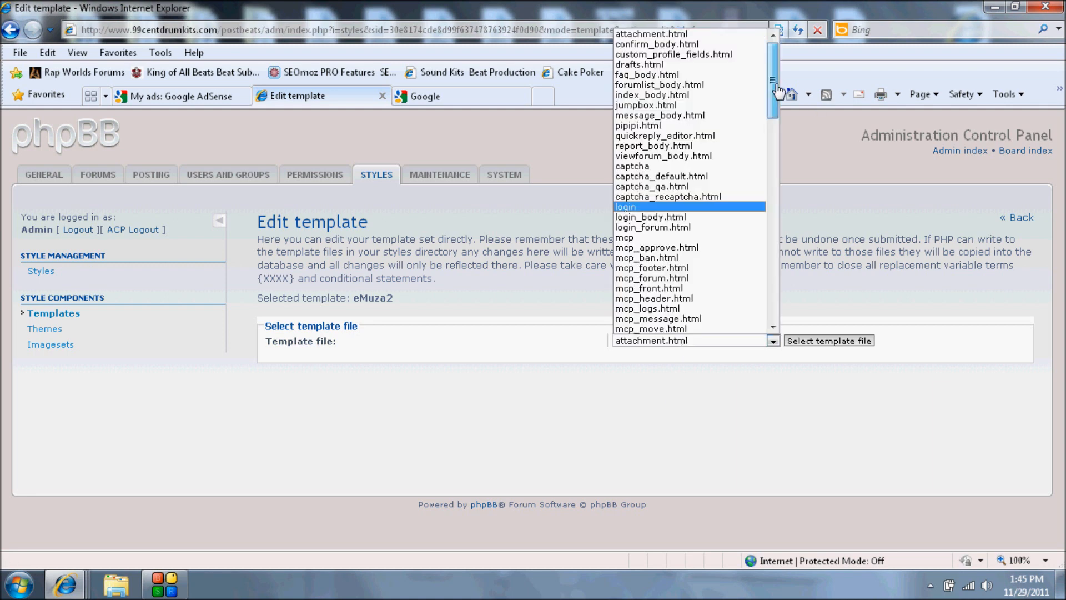
{"action": "scroll", "scroll_direction": "down", "scroll_amount": 3}
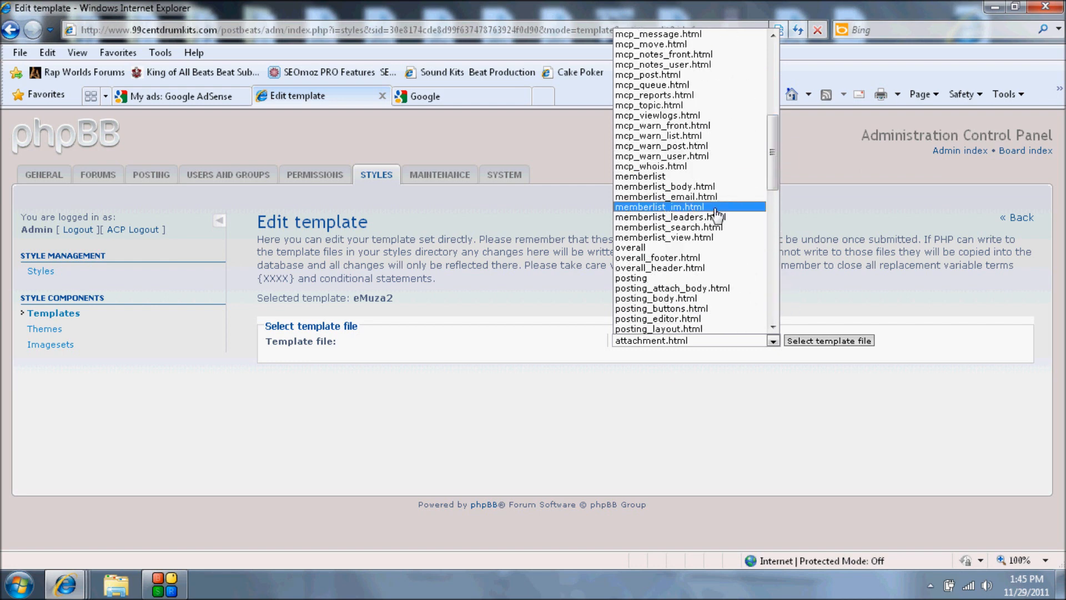
{"action": "mouse_move", "coordinate": [691, 272]}
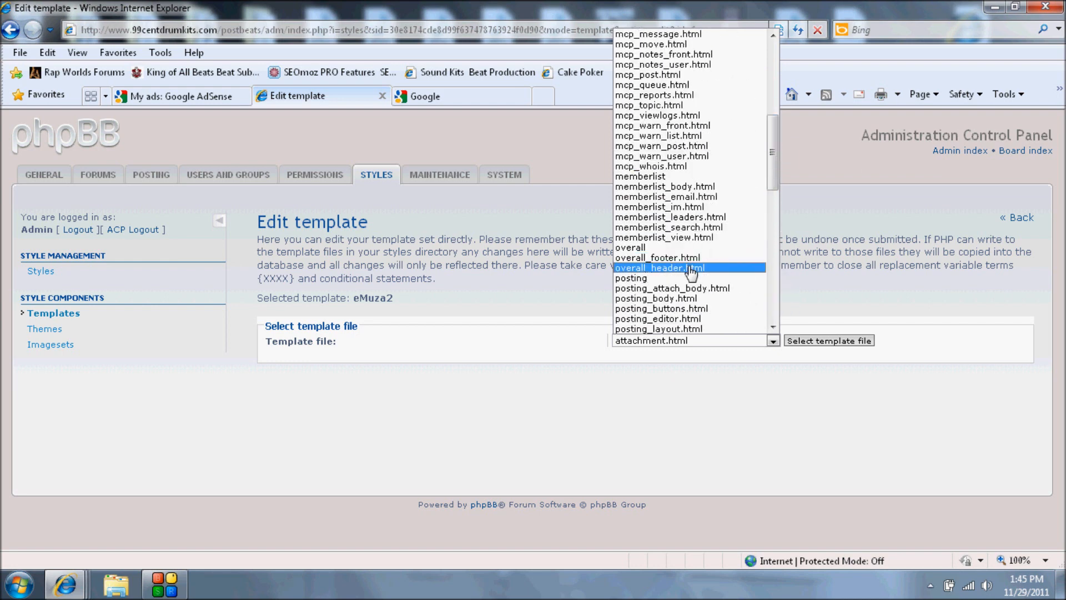
{"action": "mouse_move", "coordinate": [689, 257]}
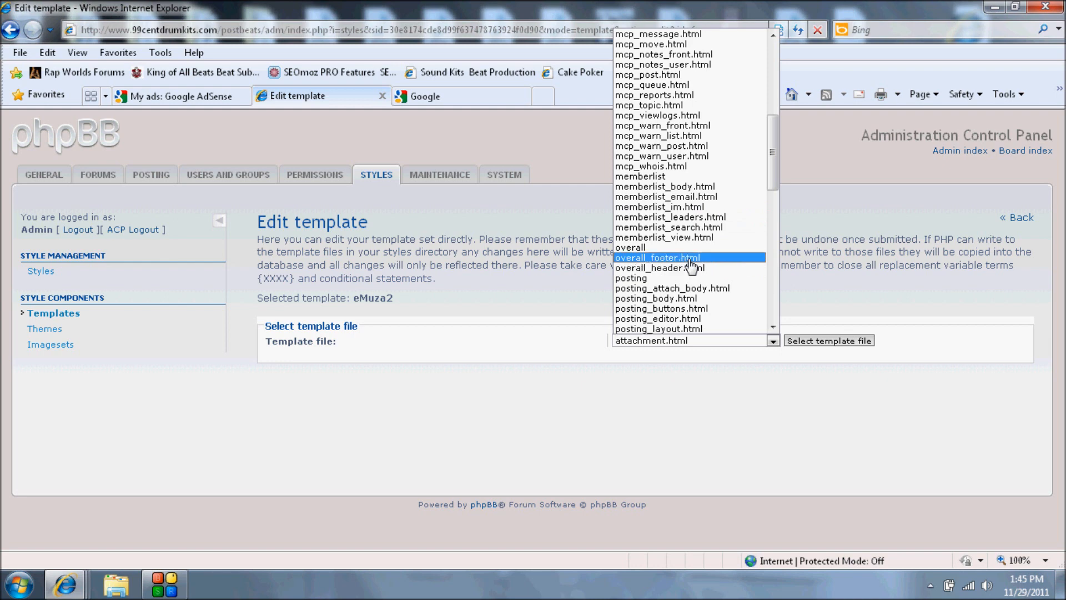
{"action": "mouse_move", "coordinate": [686, 268]}
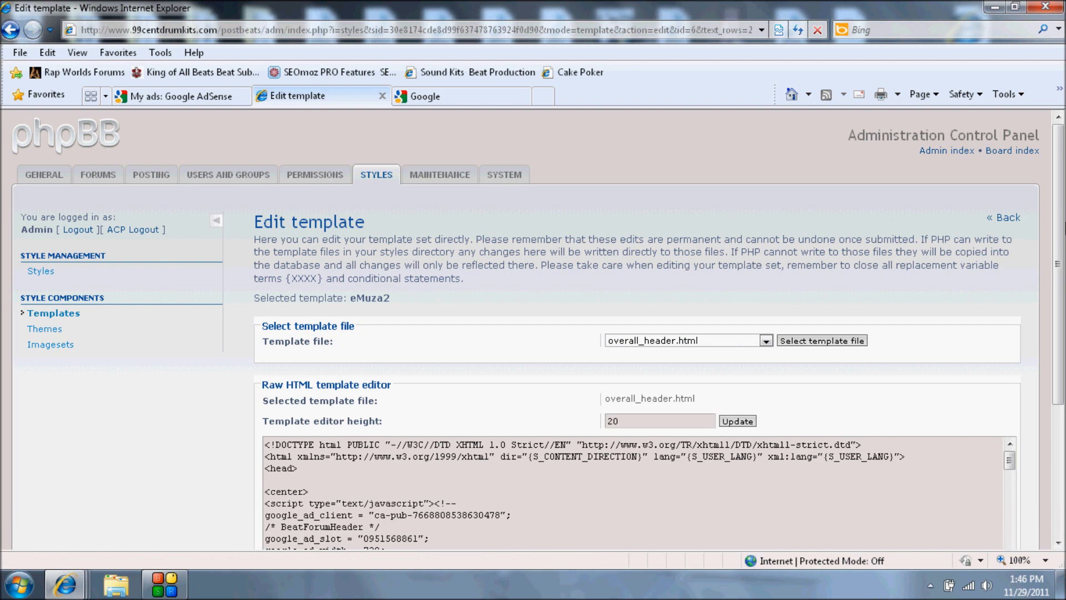
Review the centered AdSense script in overall_header.html and submit the template
{"action": "scroll", "scroll_direction": "down", "scroll_amount": 3}
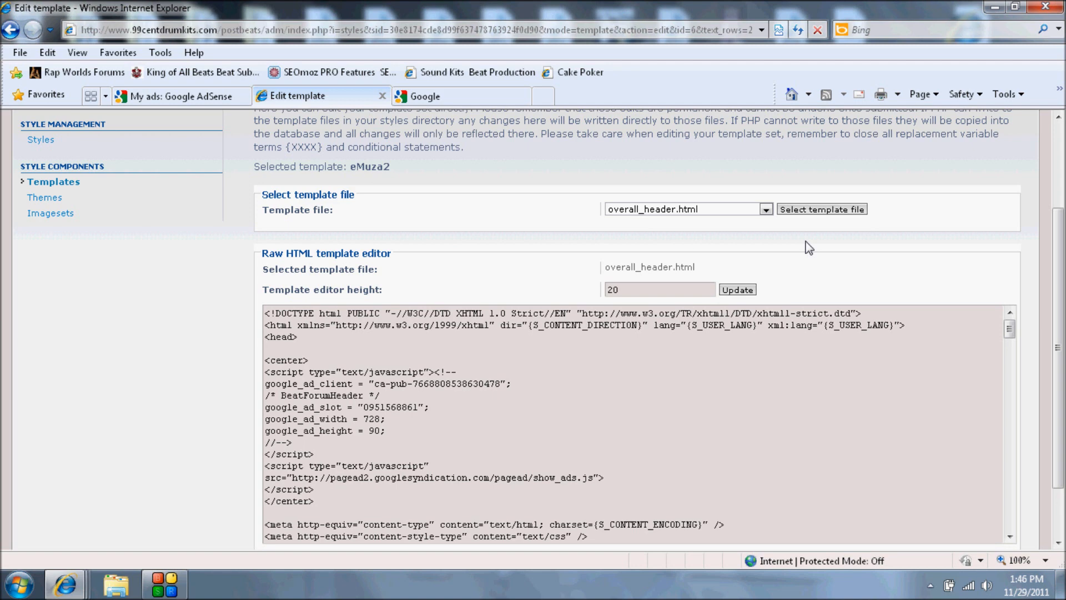
{"action": "scroll", "scroll_direction": "down", "scroll_amount": 3}
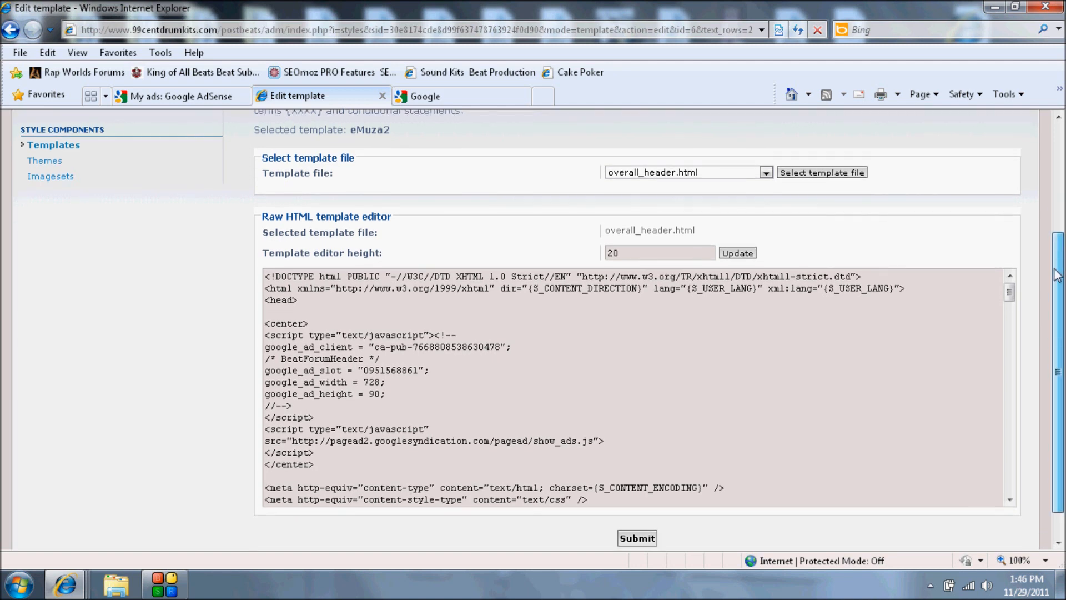
{"action": "scroll", "scroll_direction": "down", "scroll_amount": 3}
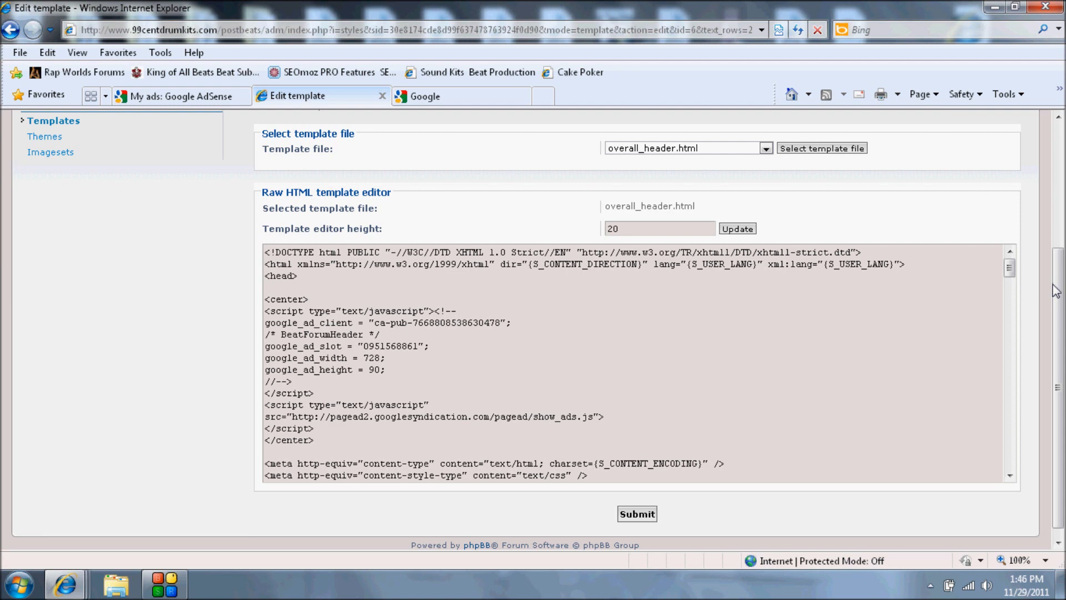
{"action": "left_click", "coordinate": [417, 293]}
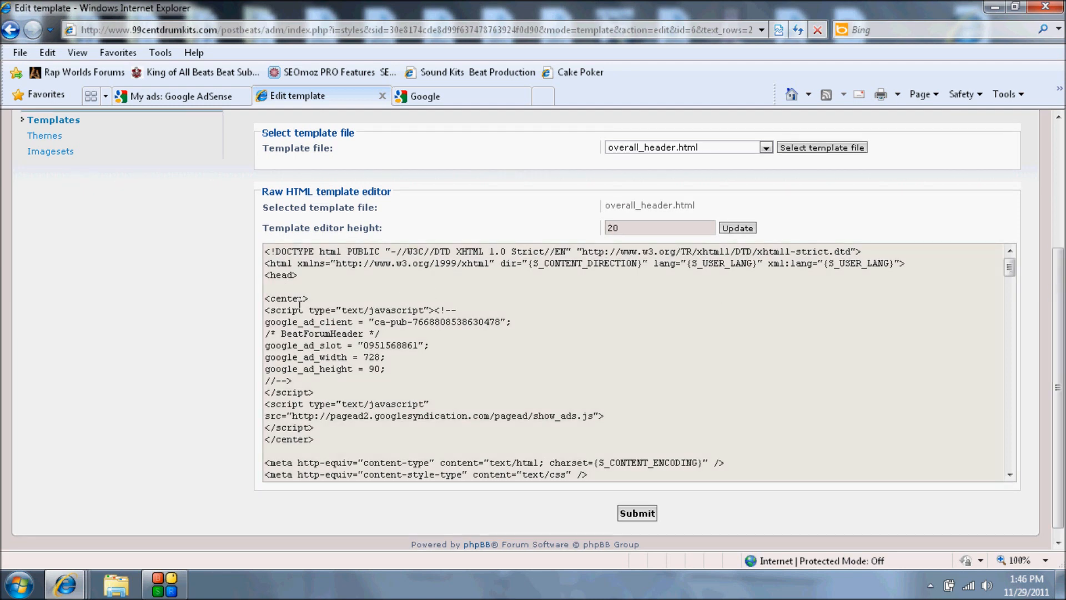
{"action": "left_click", "coordinate": [282, 314]}
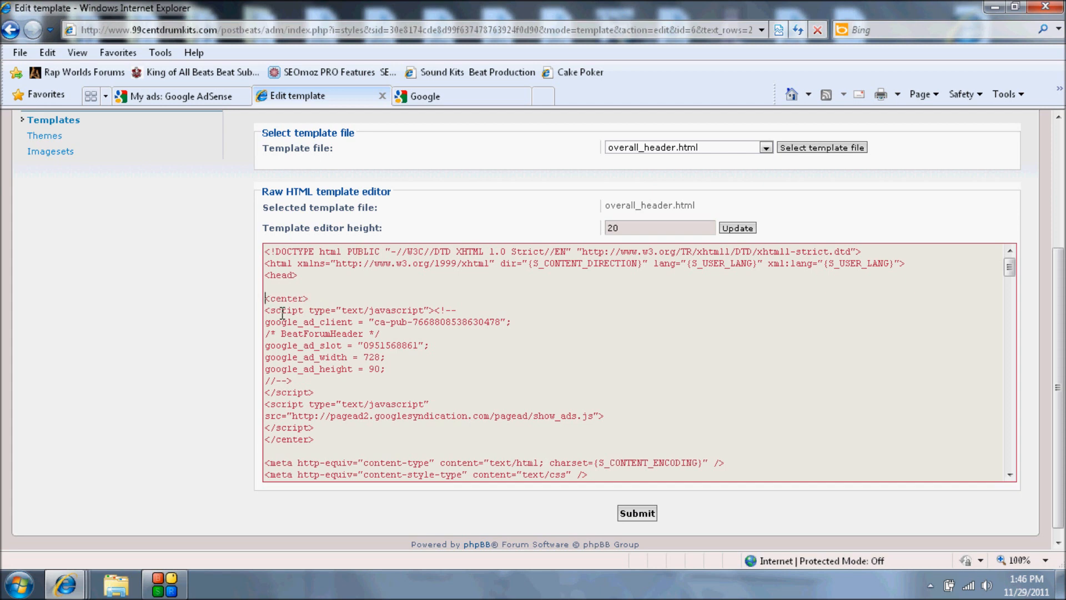
{"action": "left_click_drag", "start_coordinate": [266, 310], "coordinate": [297, 322]}
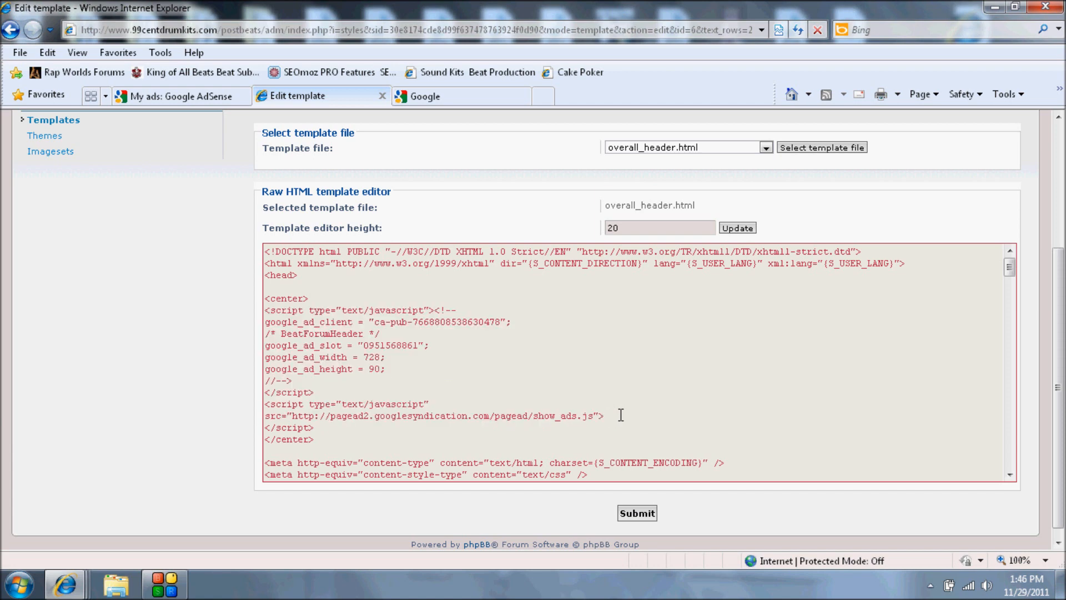
{"action": "left_click", "coordinate": [609, 416]}
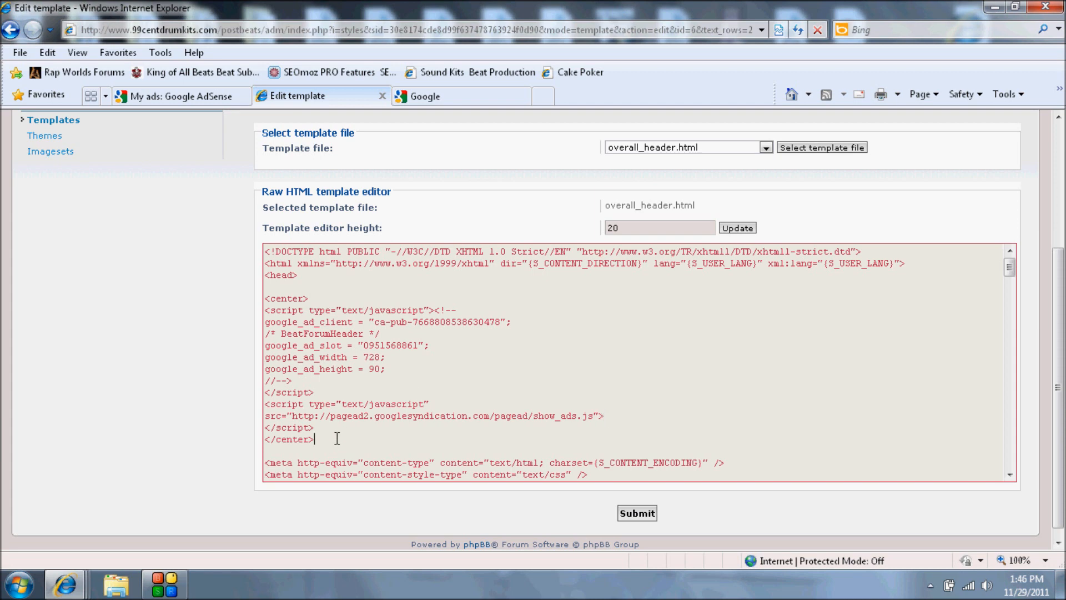
{"action": "left_click", "coordinate": [637, 513]}
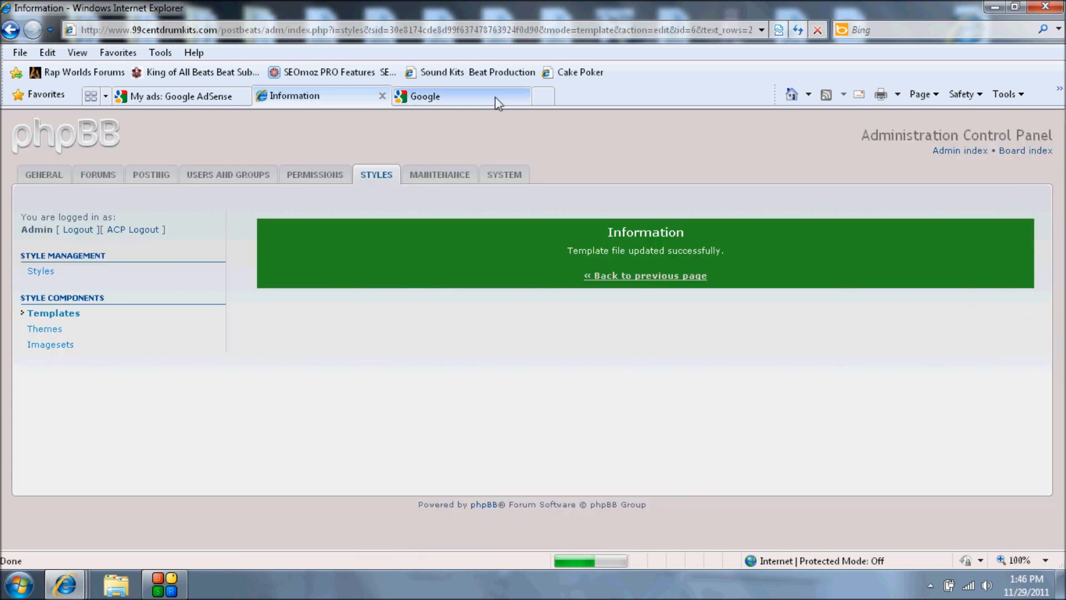
{"action": "left_click", "coordinate": [447, 96]}
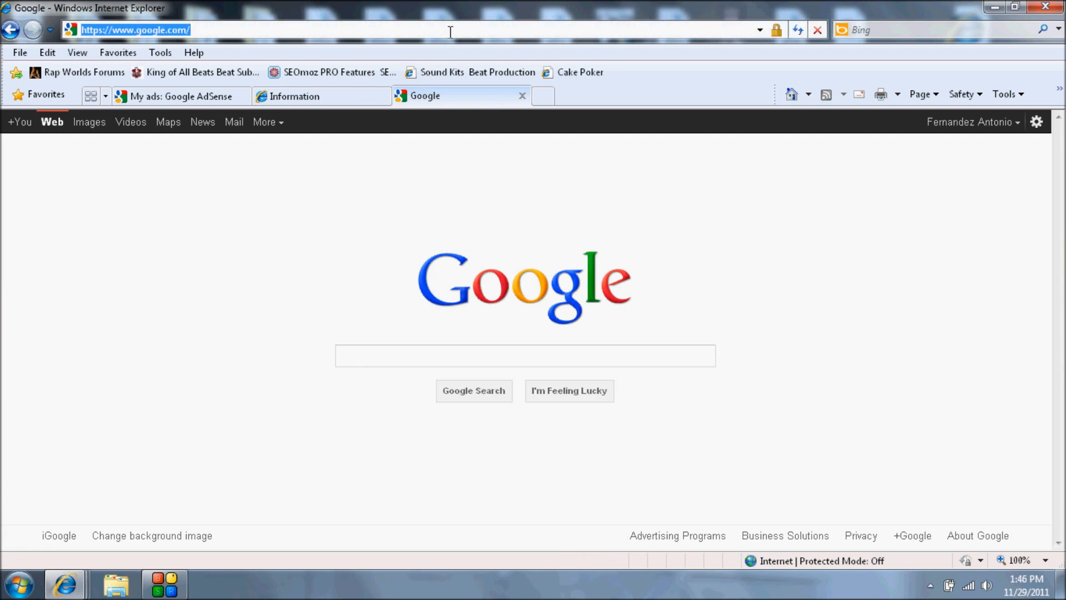
{"action": "type", "text": "http://www.99centdrumkits.com/postbeats/"}
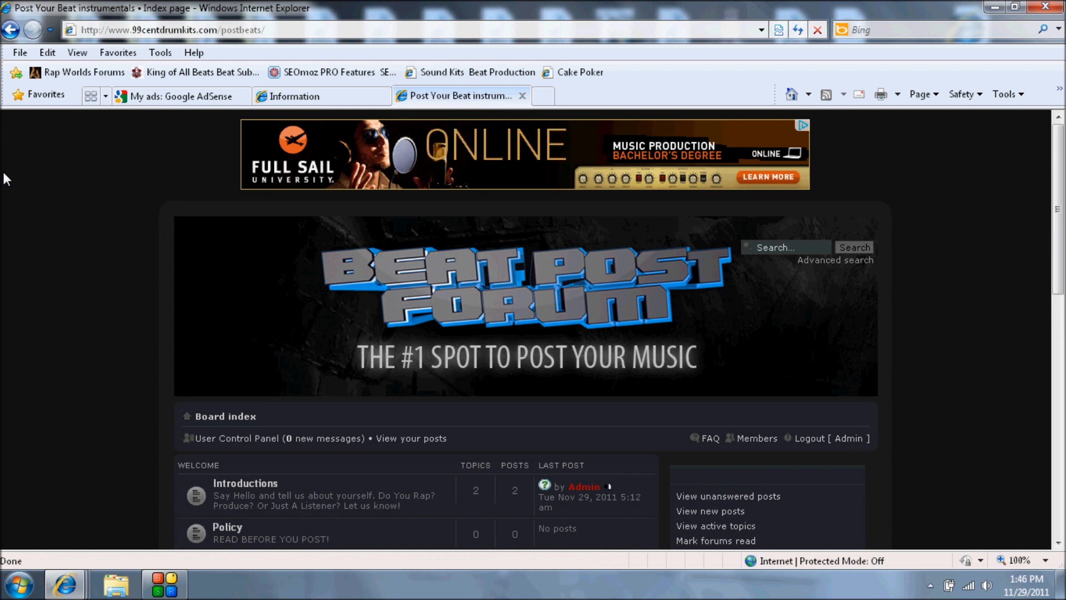
{"action": "left_click", "coordinate": [294, 97]}
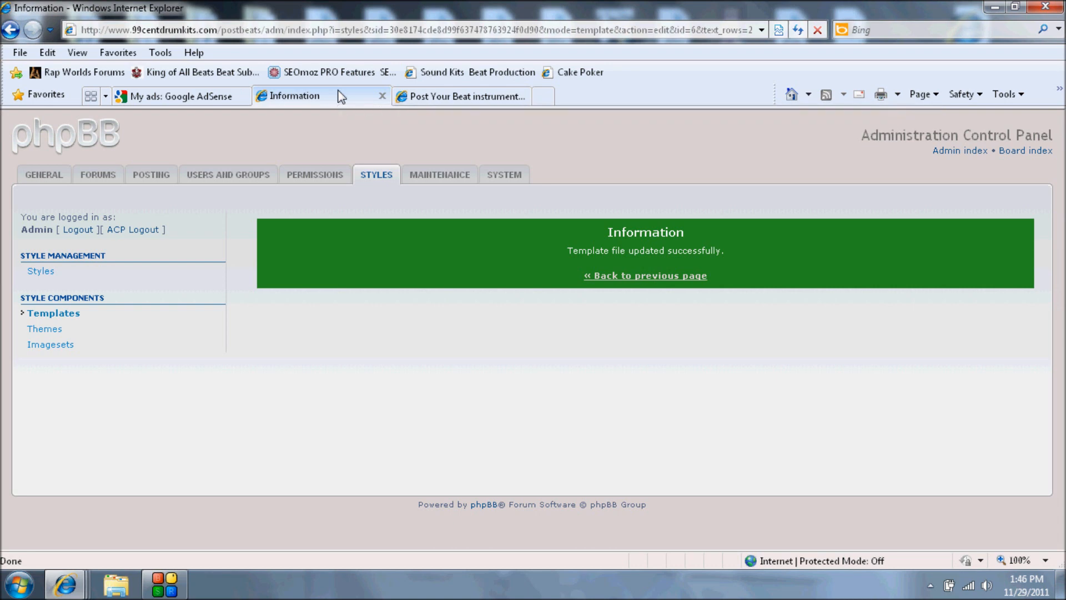
Load overall_footer.html and place the AdSense script before its closing html tag
{"action": "left_click", "coordinate": [645, 276]}
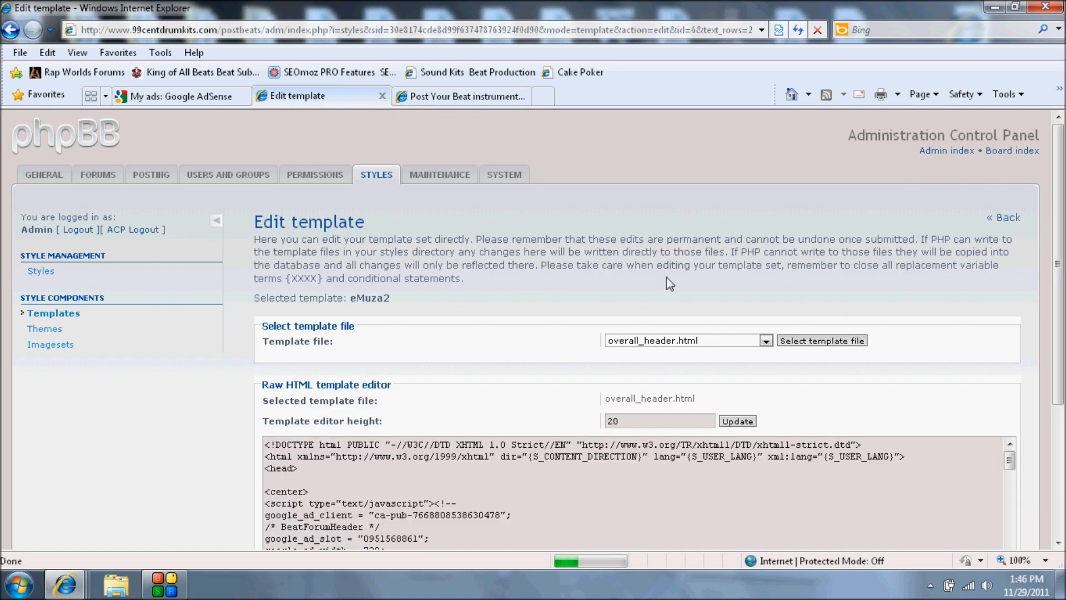
{"action": "left_click", "coordinate": [765, 340]}
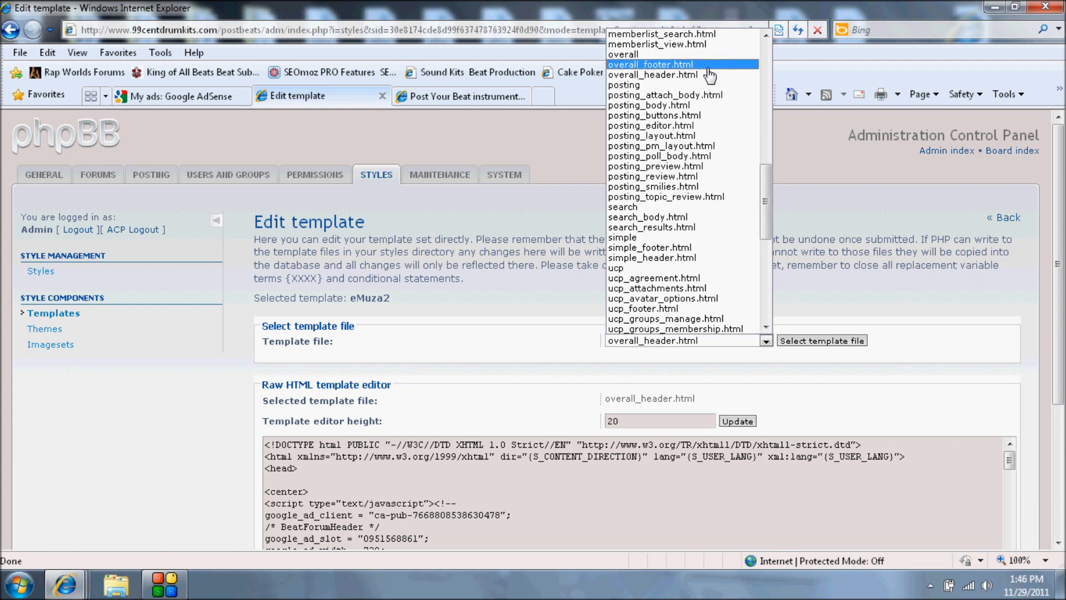
{"action": "left_click", "coordinate": [650, 65]}
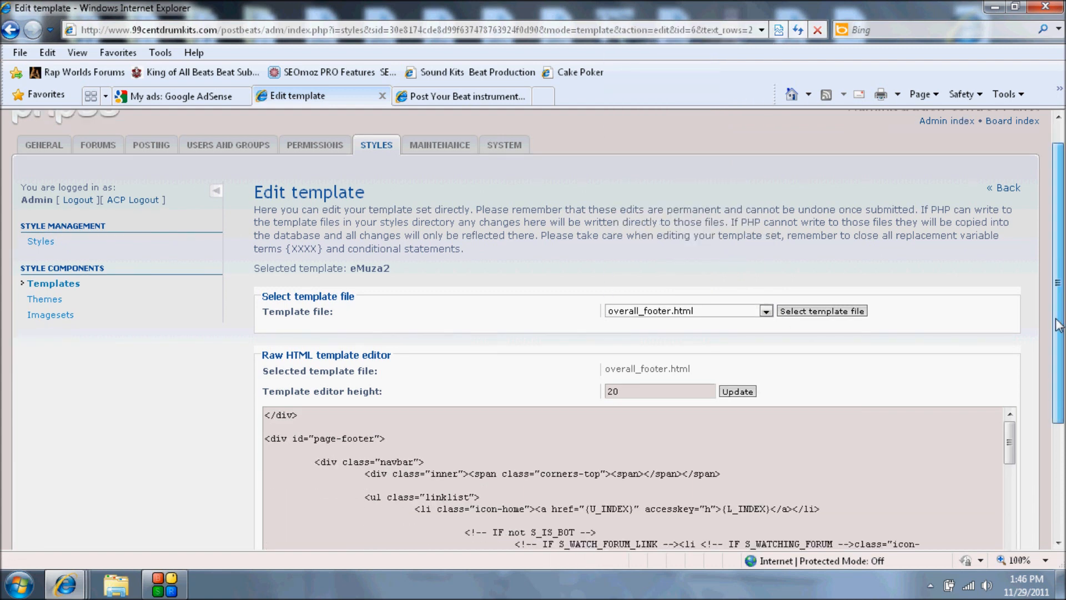
{"action": "scroll", "scroll_direction": "down", "scroll_amount": 3}
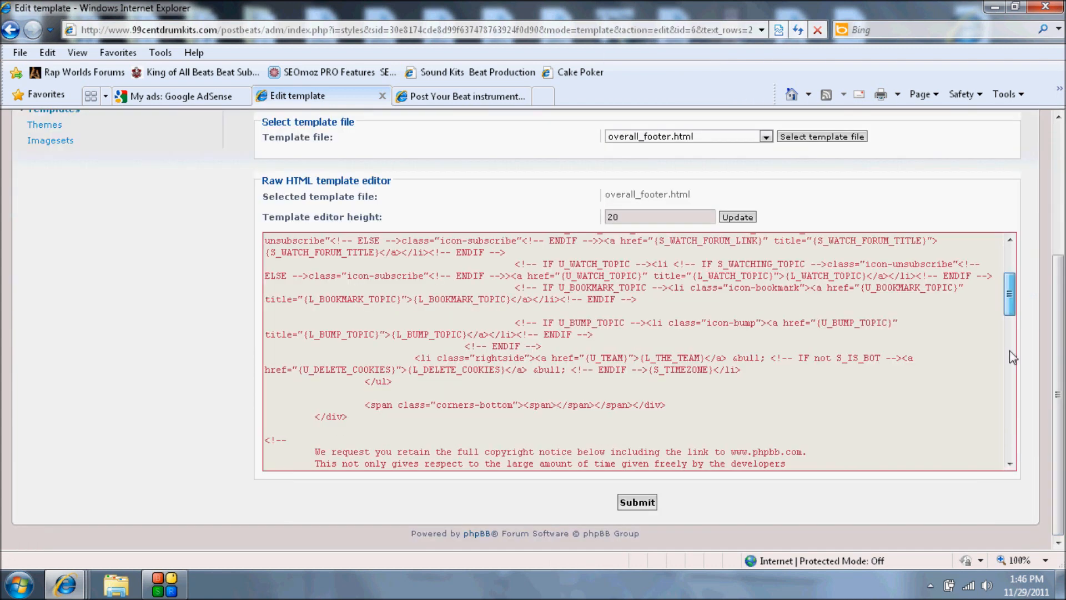
{"action": "scroll", "scroll_direction": "down", "scroll_amount": 3}
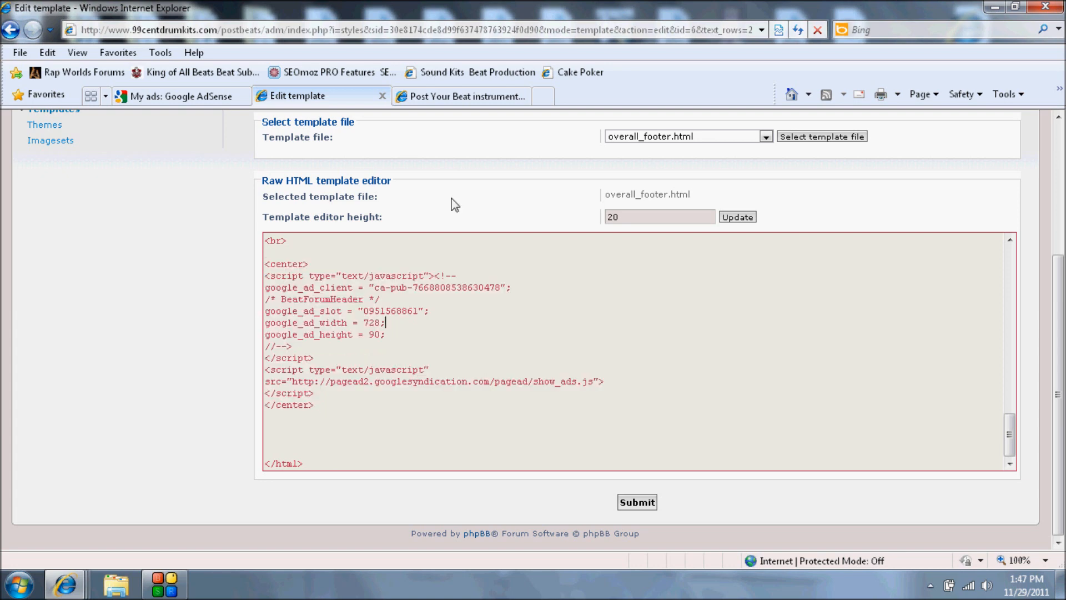
{"action": "left_click", "coordinate": [459, 97]}
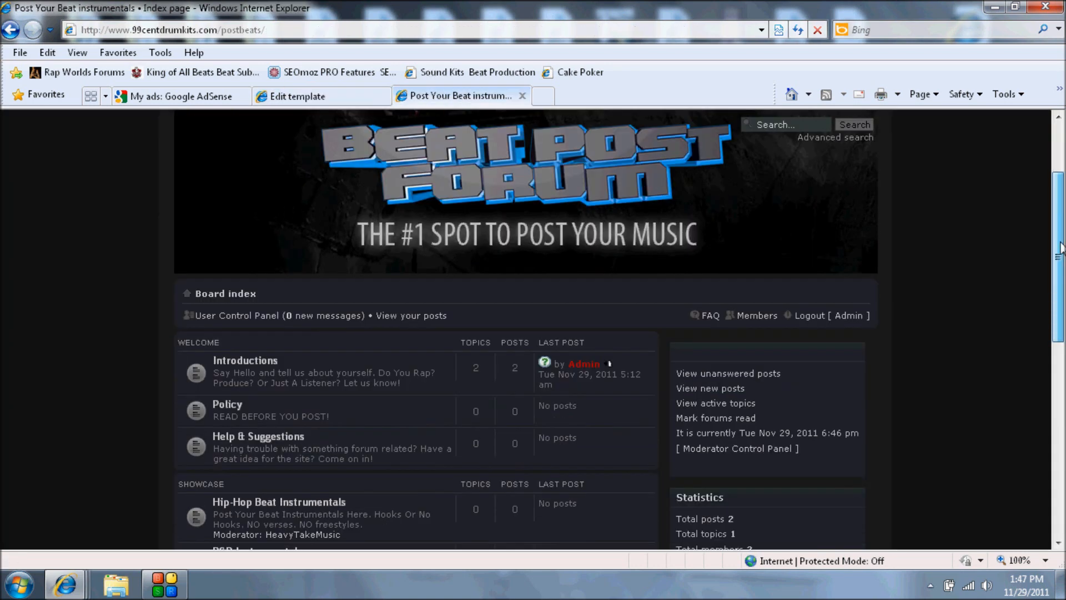
Browse the forum index and open the Introductions forum
{"action": "scroll", "scroll_direction": "down", "scroll_amount": 3}
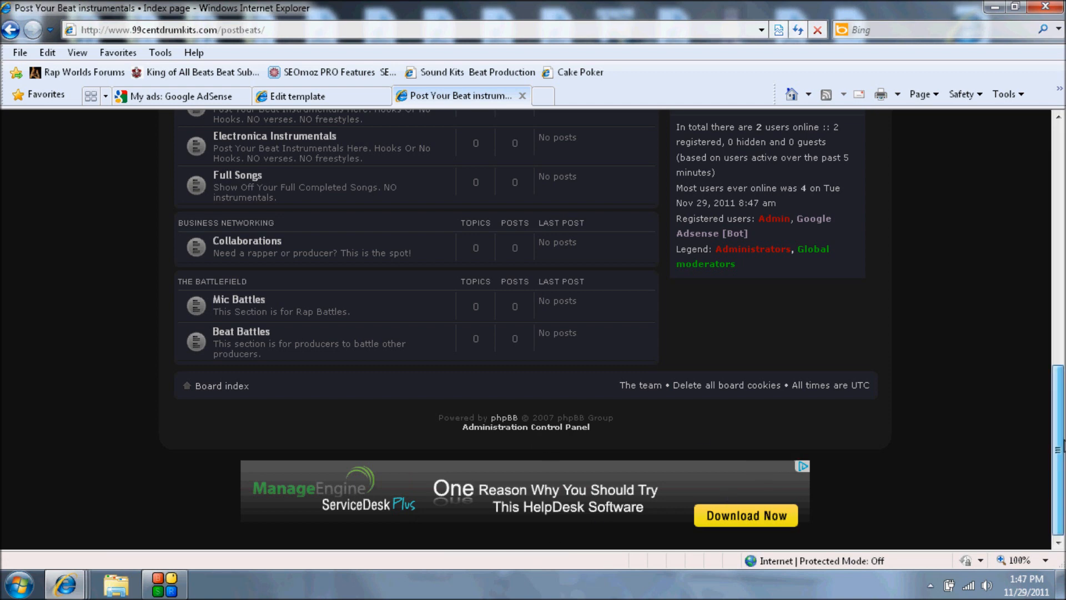
{"action": "scroll", "scroll_direction": "up", "scroll_amount": 3}
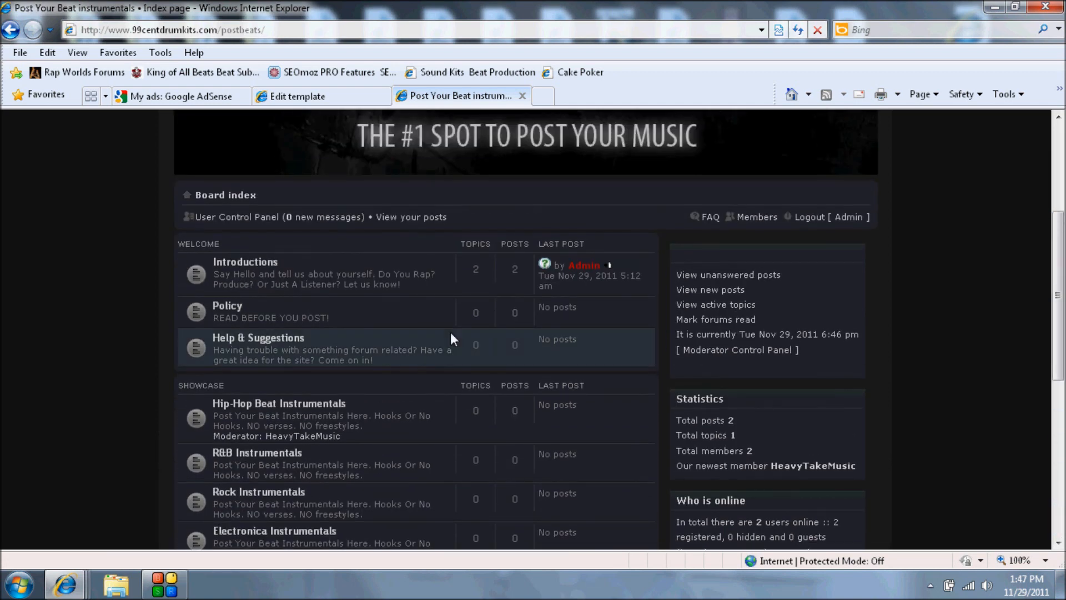
{"action": "mouse_move", "coordinate": [259, 271]}
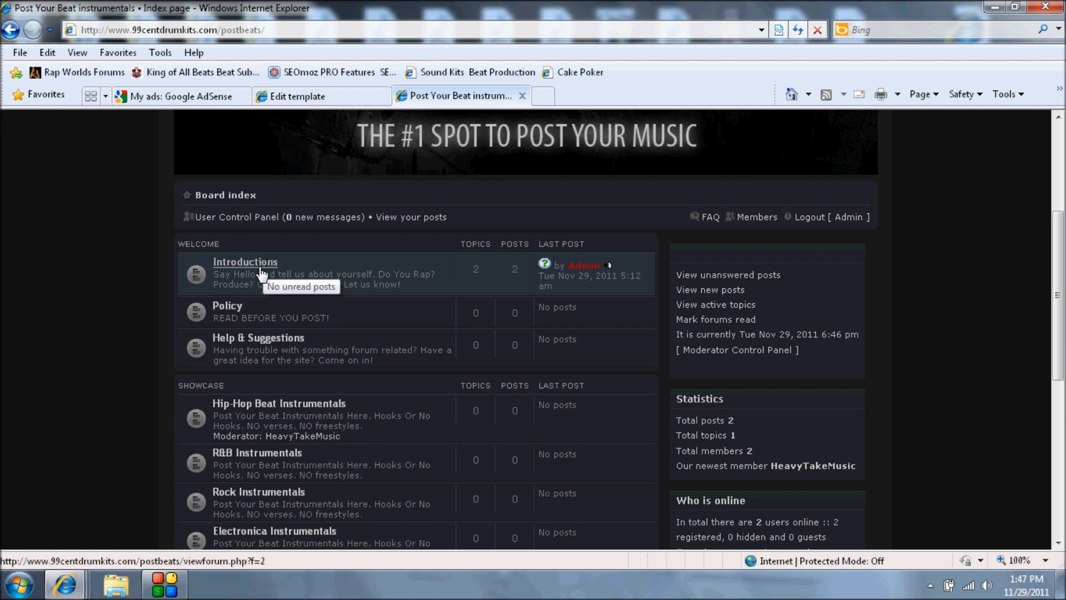
{"action": "left_click", "coordinate": [245, 261]}
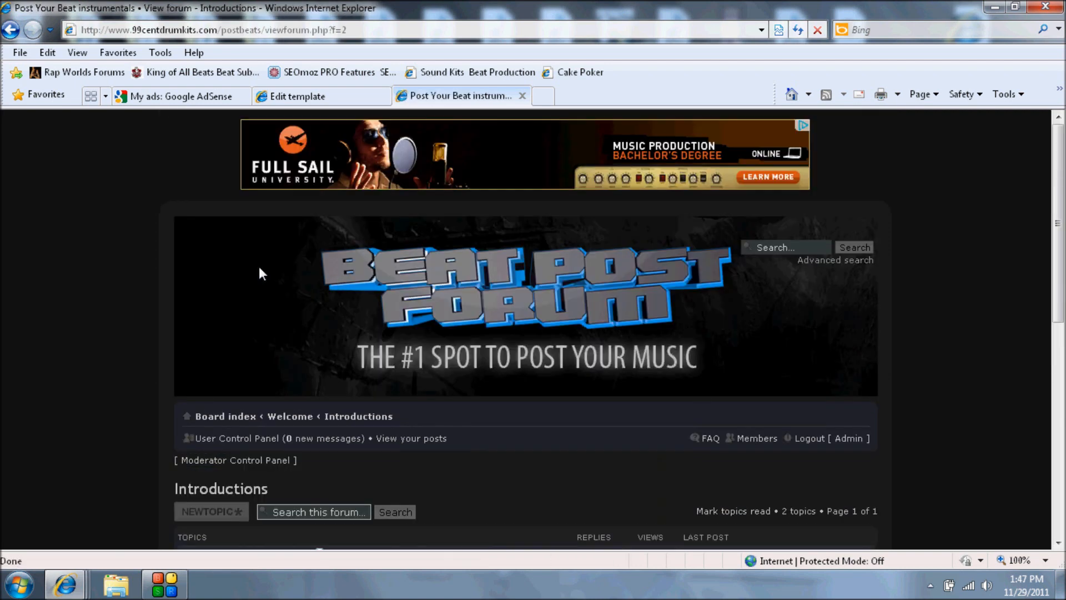
{"action": "scroll", "scroll_direction": "down", "scroll_amount": 3}
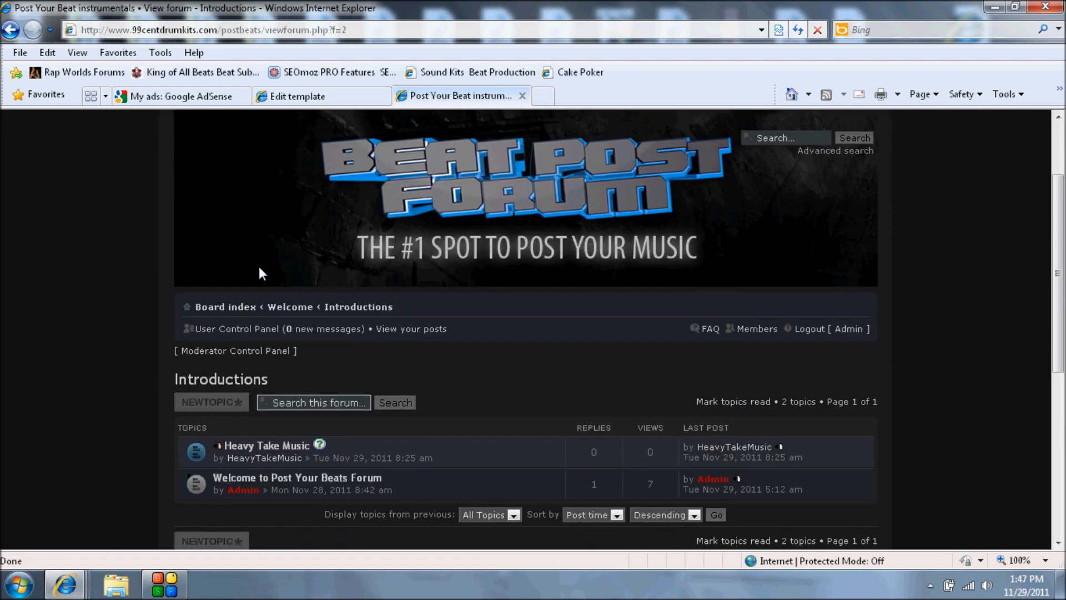
{"action": "scroll", "scroll_direction": "down", "scroll_amount": 3}
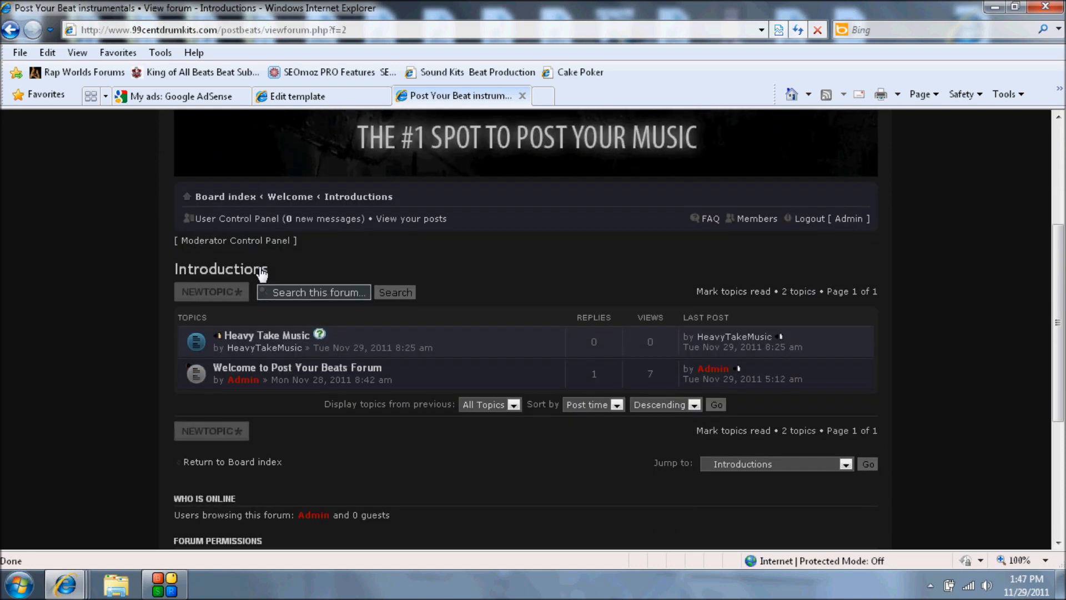
{"action": "mouse_move", "coordinate": [288, 375]}
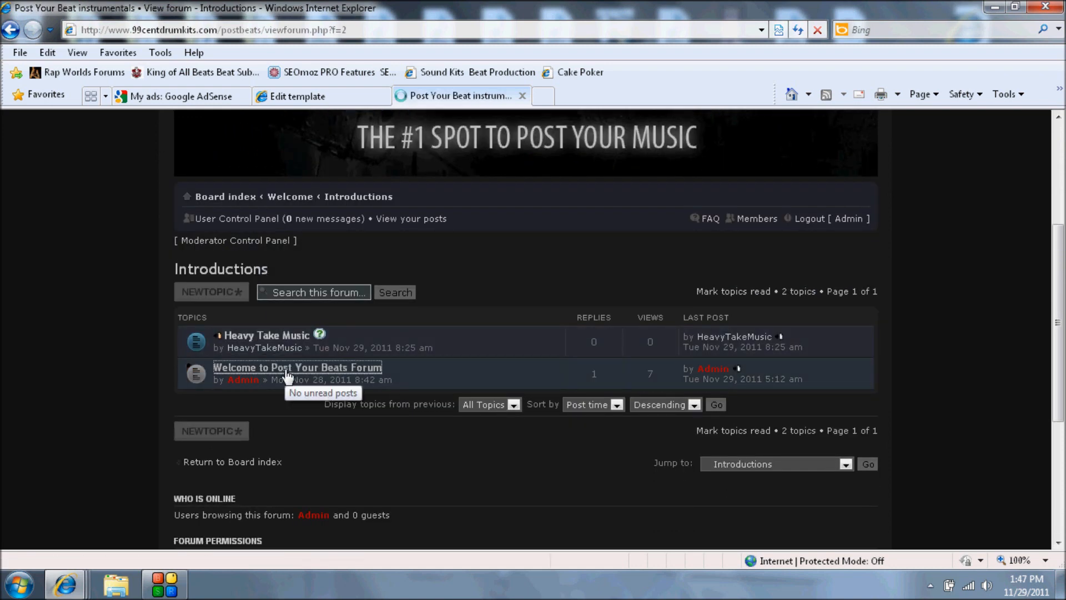
Open 'Welcome to Post Your Beats Forum' and view the ad block beneath the first post
{"action": "left_click", "coordinate": [297, 368]}
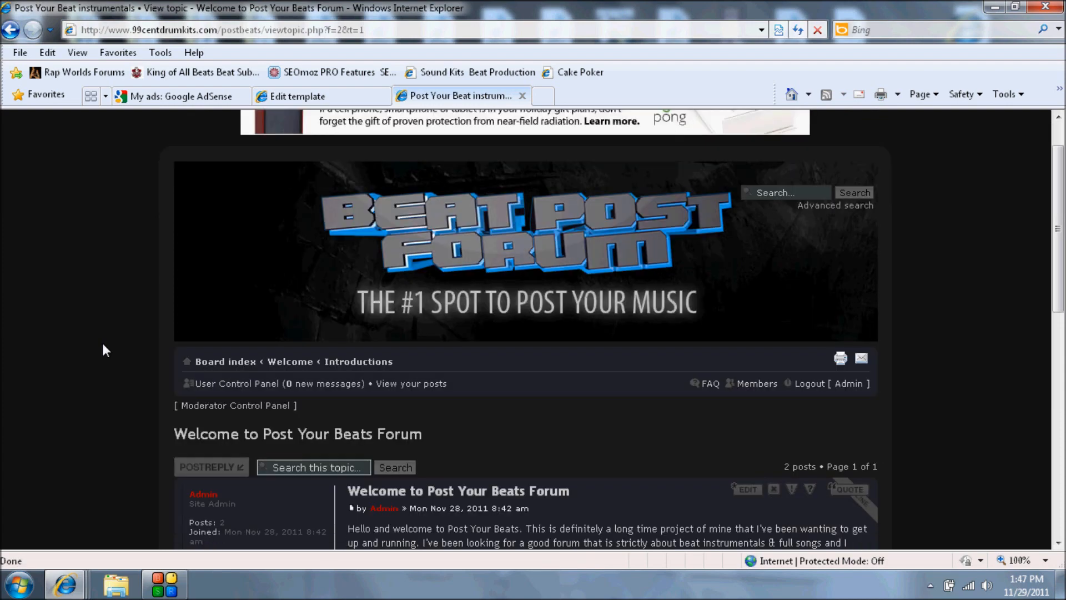
{"action": "scroll", "scroll_direction": "down", "scroll_amount": 3}
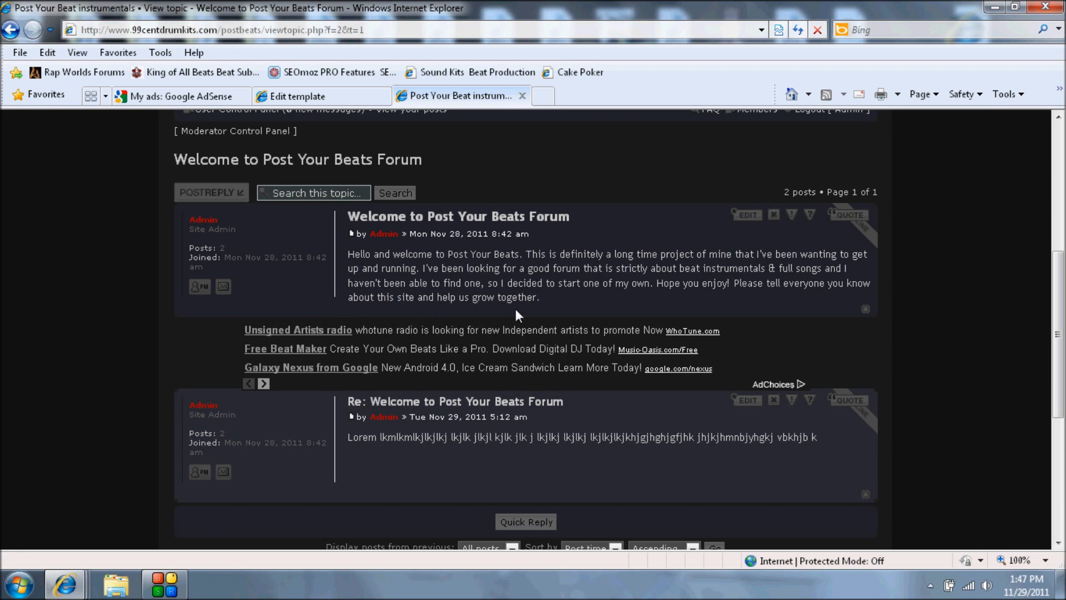
{"action": "mouse_move", "coordinate": [500, 359]}
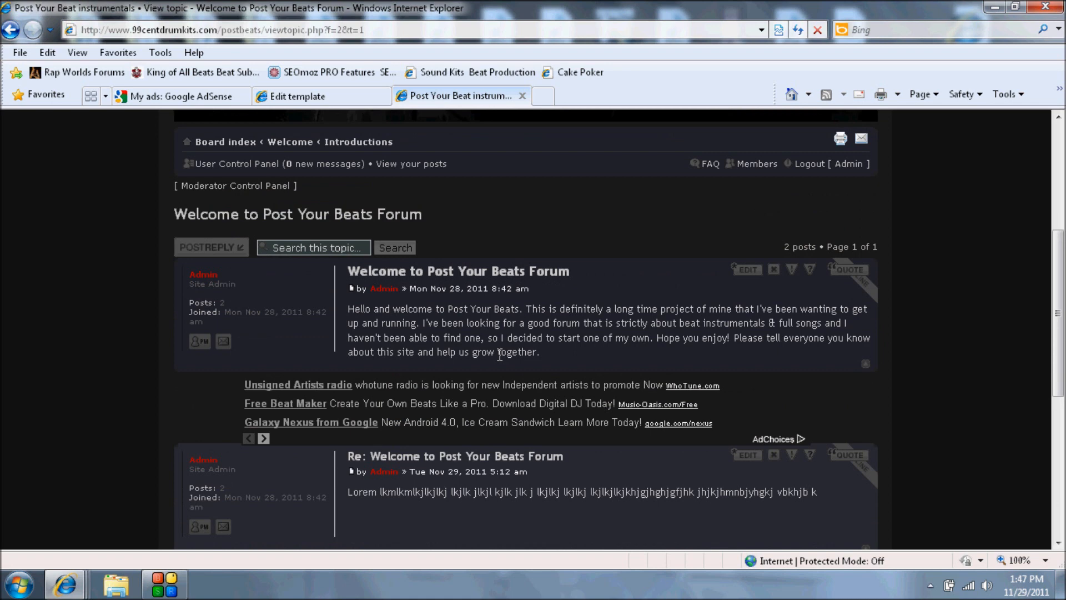
{"action": "scroll", "scroll_direction": "down", "scroll_amount": 3}
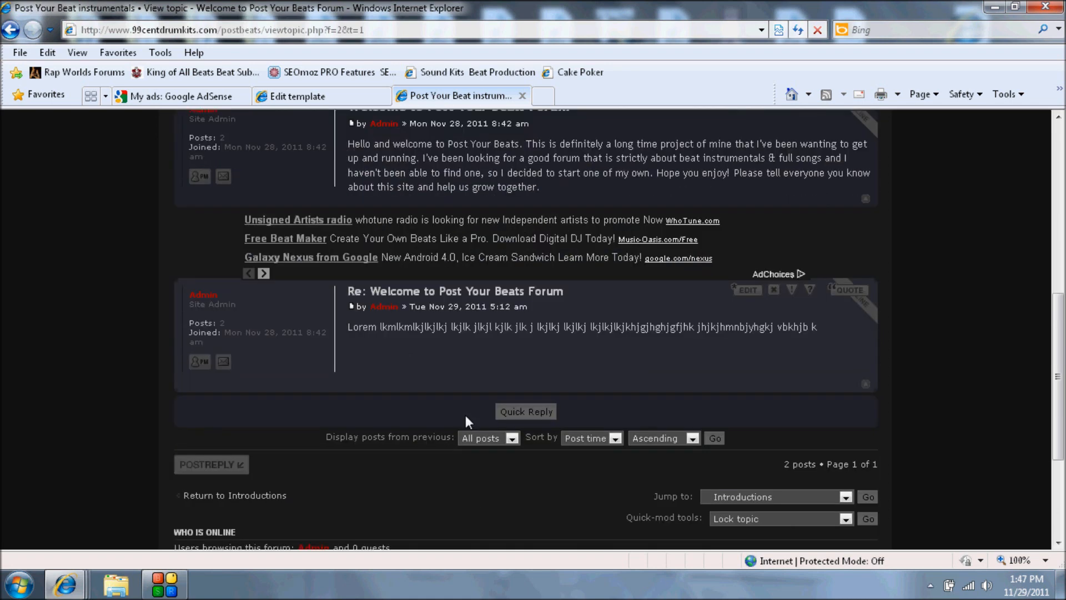
{"action": "left_click_drag", "start_coordinate": [453, 327], "coordinate": [561, 328]}
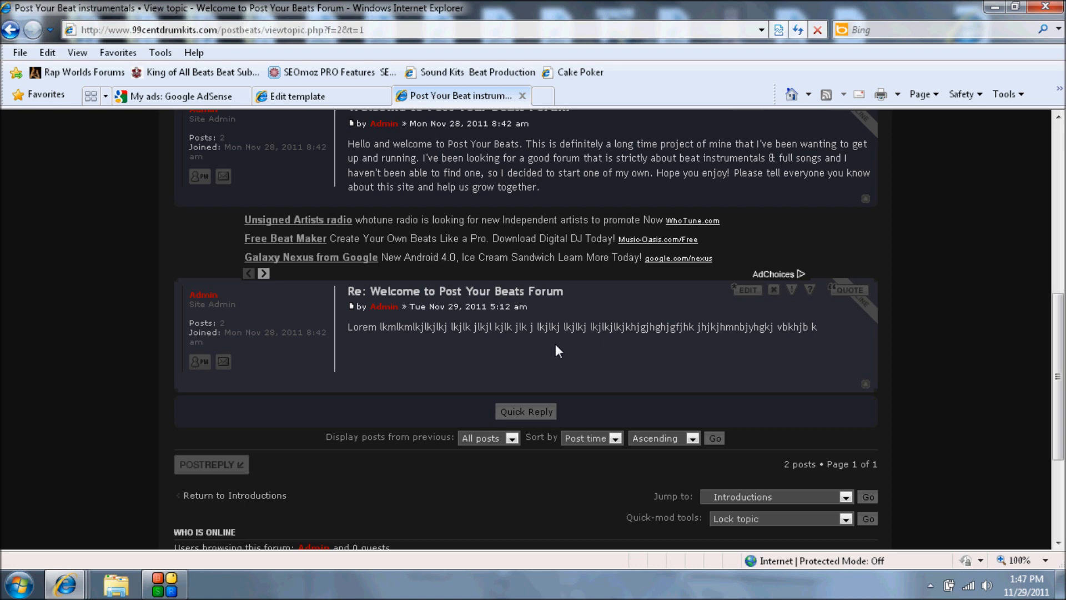
{"action": "scroll", "scroll_direction": "up", "scroll_amount": 3}
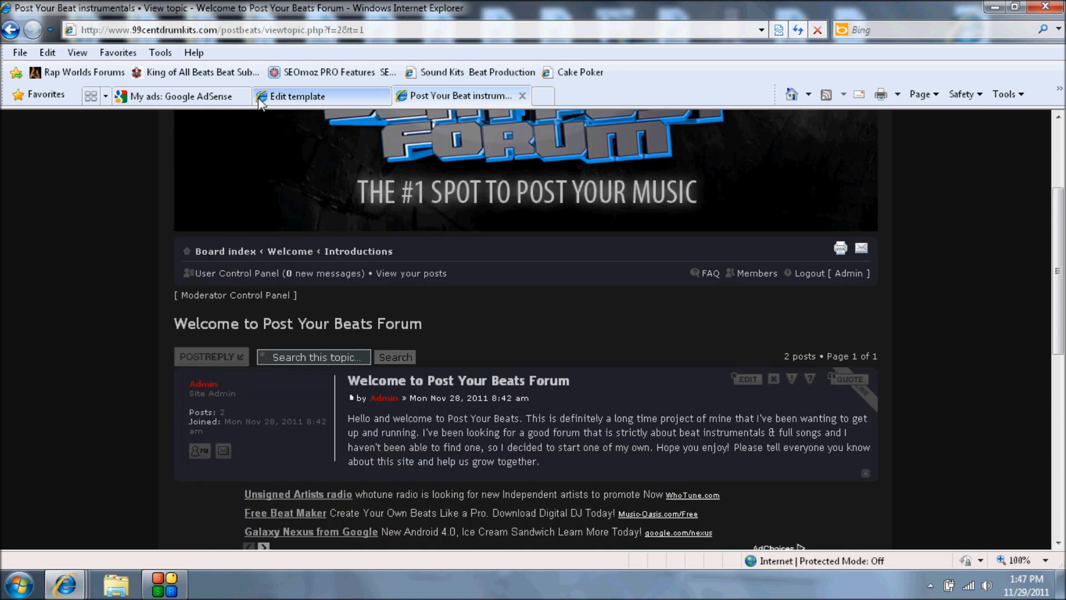
Load viewtopic_body.html in the eMuza2 template editor and scroll through its code
{"action": "left_click", "coordinate": [297, 96]}
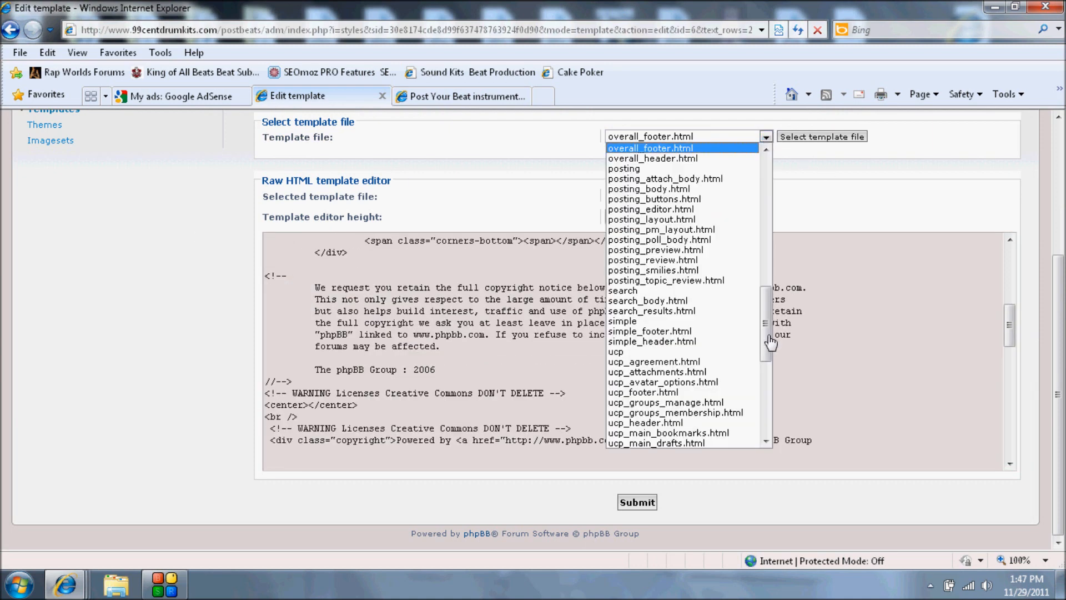
{"action": "scroll", "scroll_direction": "down", "scroll_amount": 3}
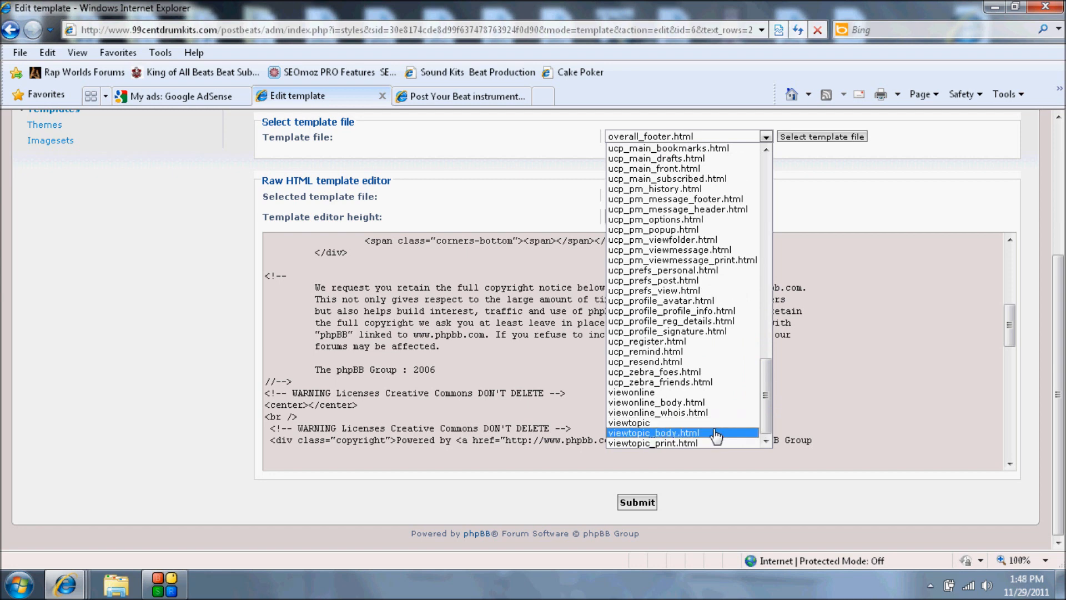
{"action": "left_click", "coordinate": [653, 433]}
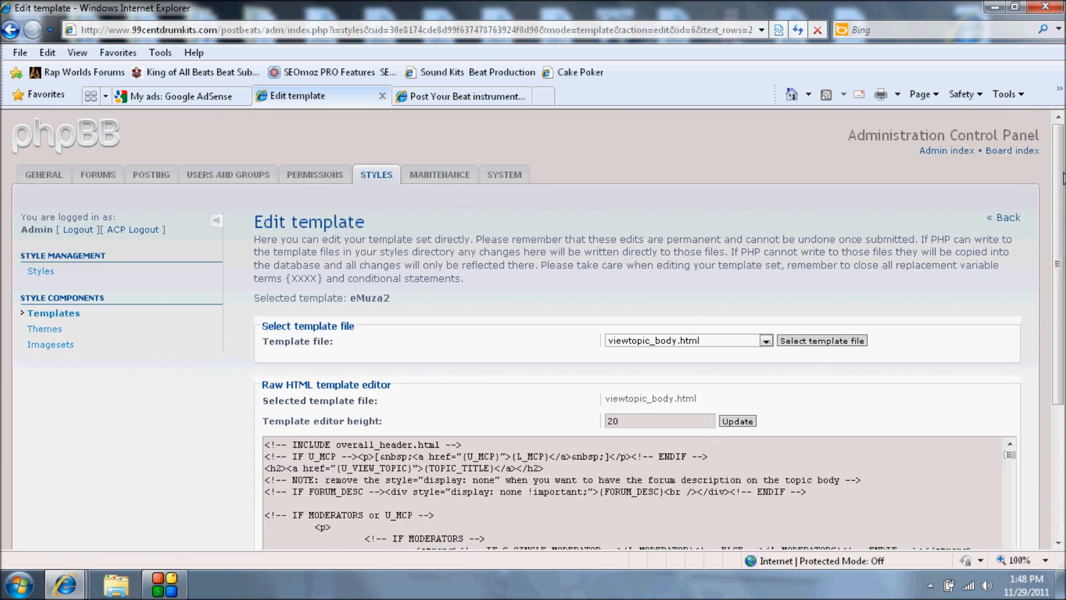
{"action": "scroll", "scroll_direction": "down", "scroll_amount": 3}
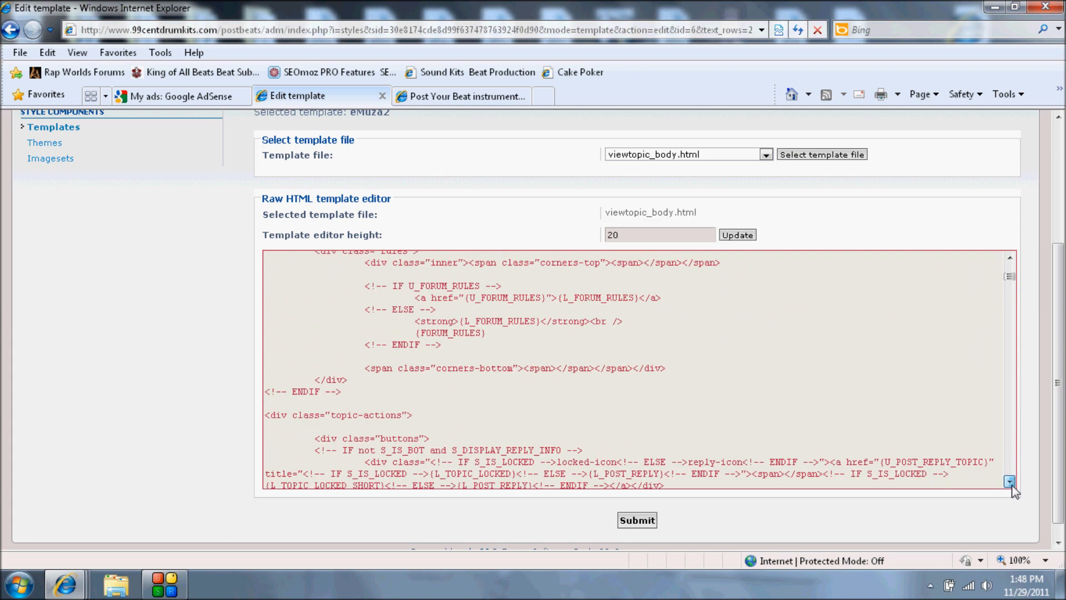
{"action": "scroll", "scroll_direction": "down", "scroll_amount": 3}
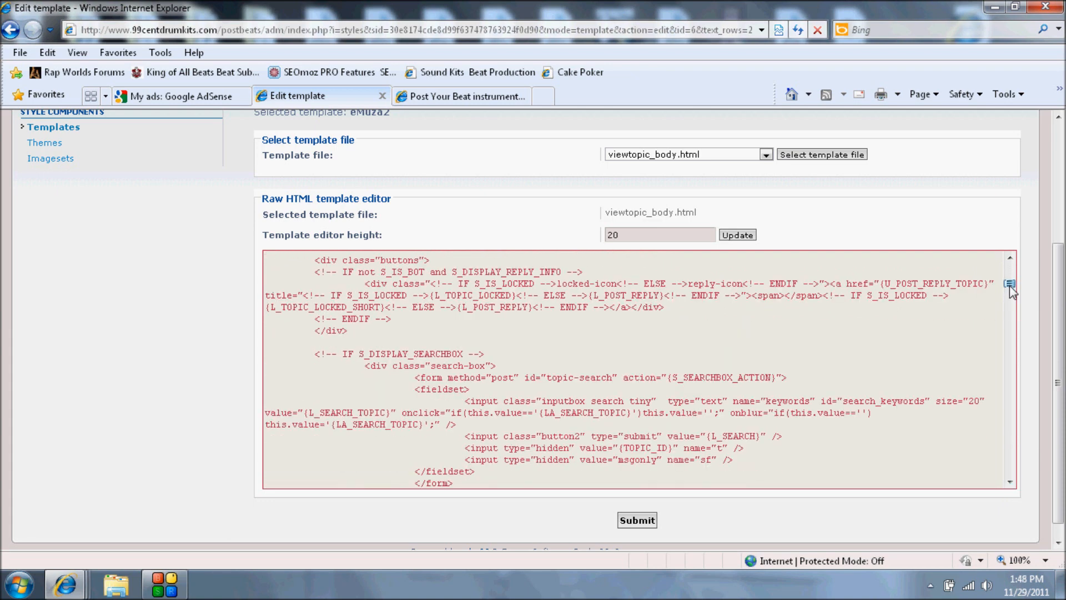
{"action": "scroll", "scroll_direction": "down", "scroll_amount": 3}
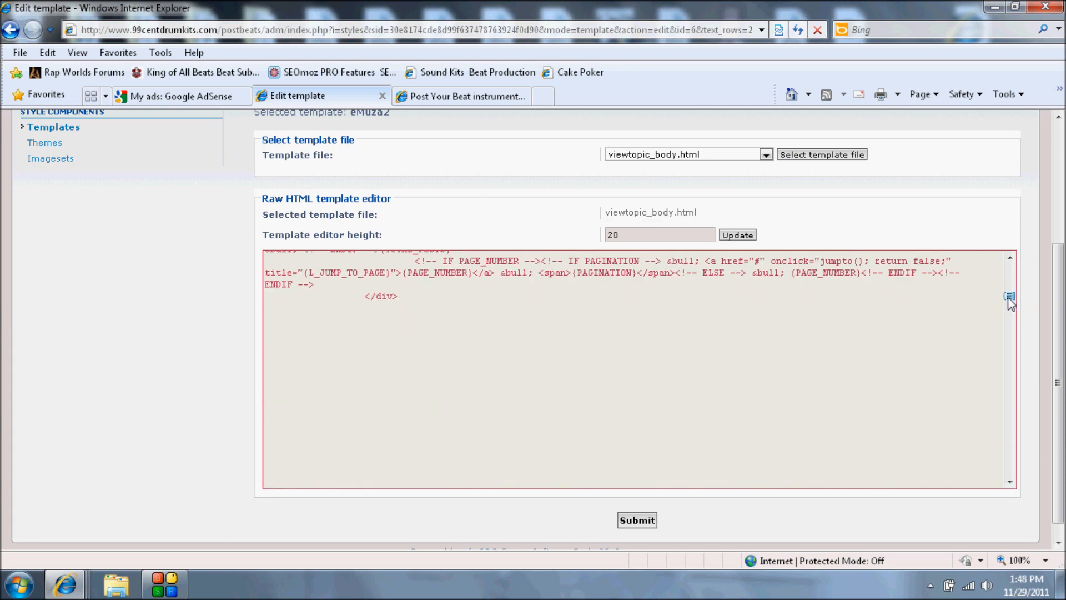
{"action": "scroll", "scroll_direction": "down", "scroll_amount": 3}
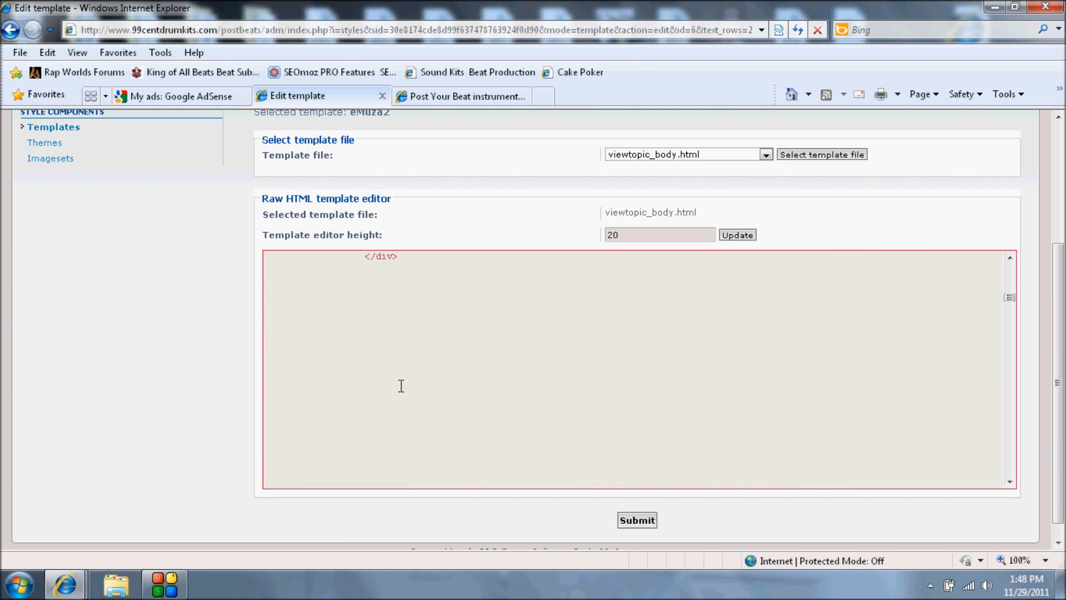
{"action": "scroll", "scroll_direction": "down", "scroll_amount": 3}
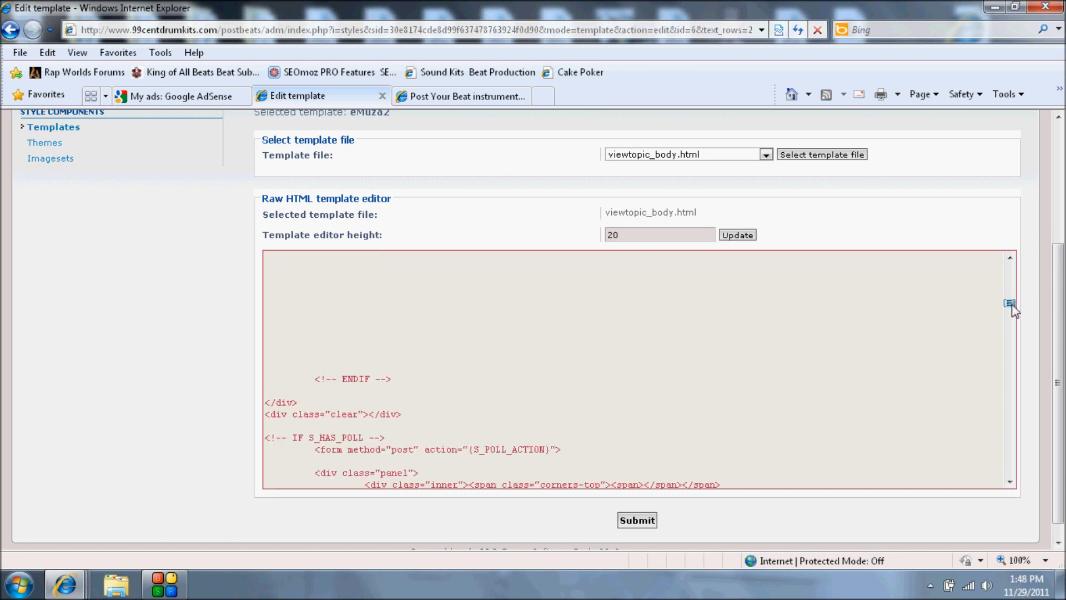
{"action": "scroll", "scroll_direction": "down", "scroll_amount": 3}
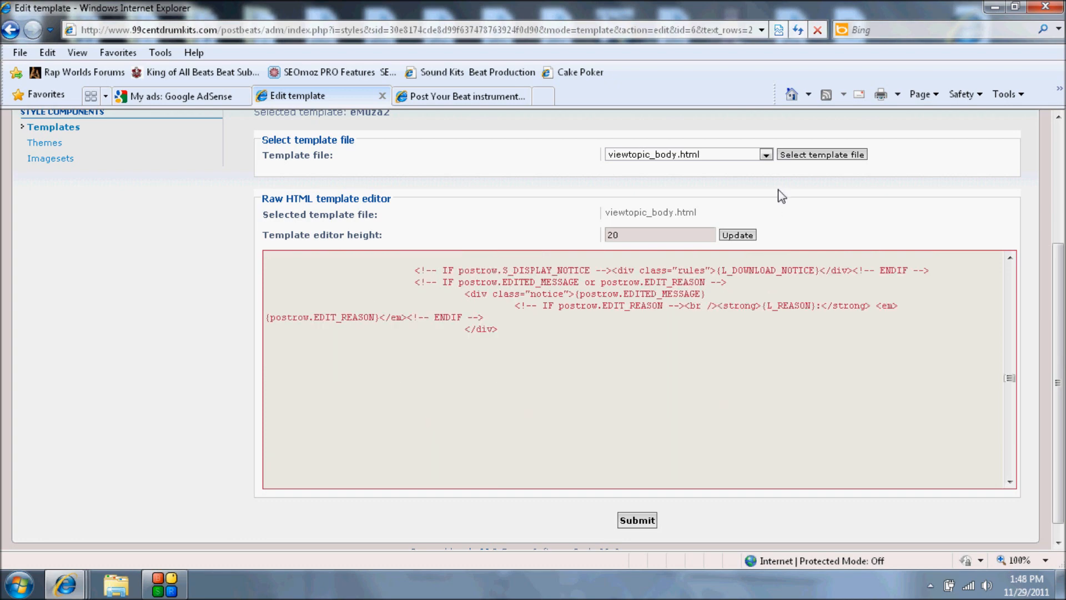
Highlight the first-post-conditioned, centered AdSense block in viewtopic_body.html, then return to the forum topic
{"action": "scroll", "scroll_direction": "down", "scroll_amount": 3}
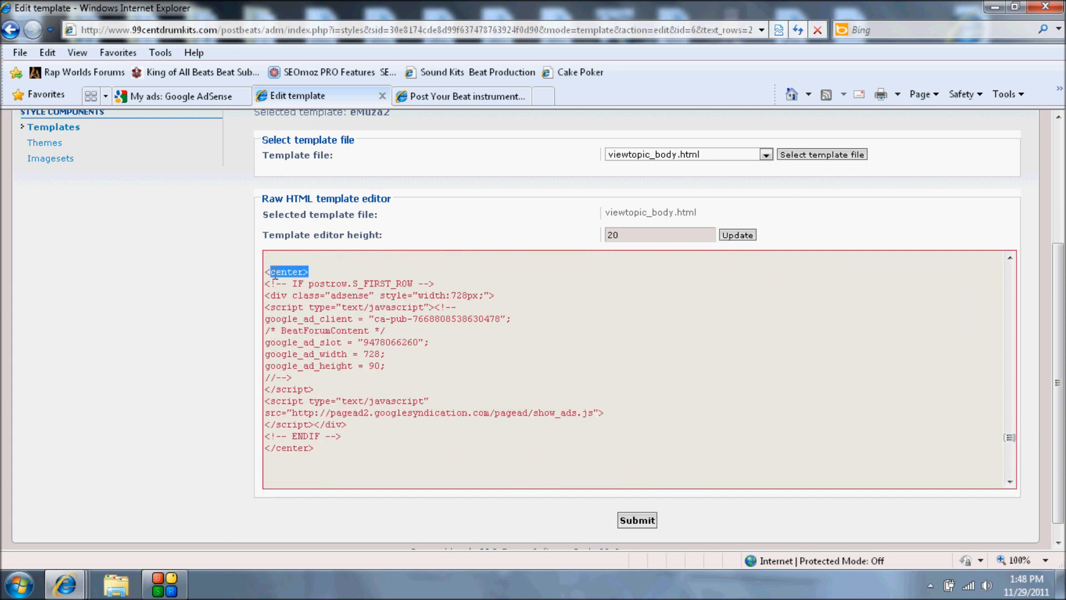
{"action": "mouse_move", "coordinate": [292, 284]}
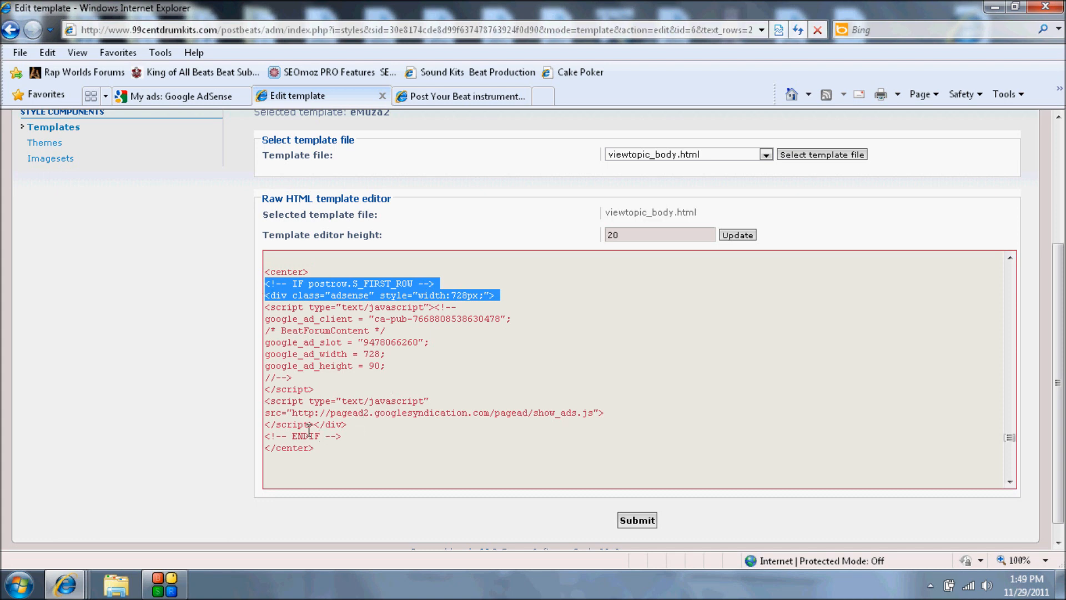
{"action": "left_click_drag", "start_coordinate": [307, 424], "coordinate": [347, 436]}
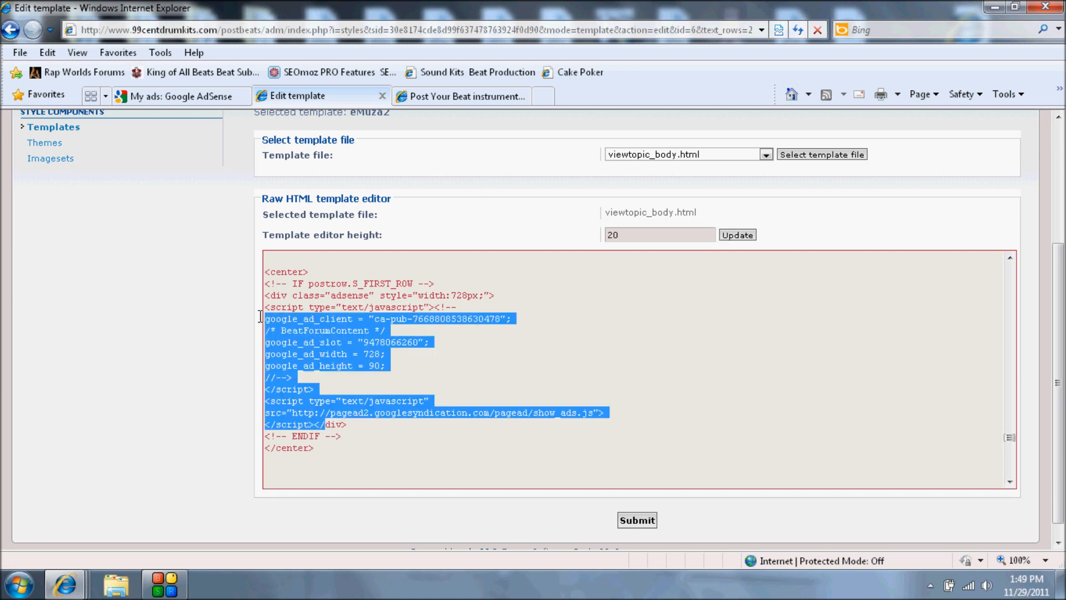
{"action": "left_click", "coordinate": [457, 473]}
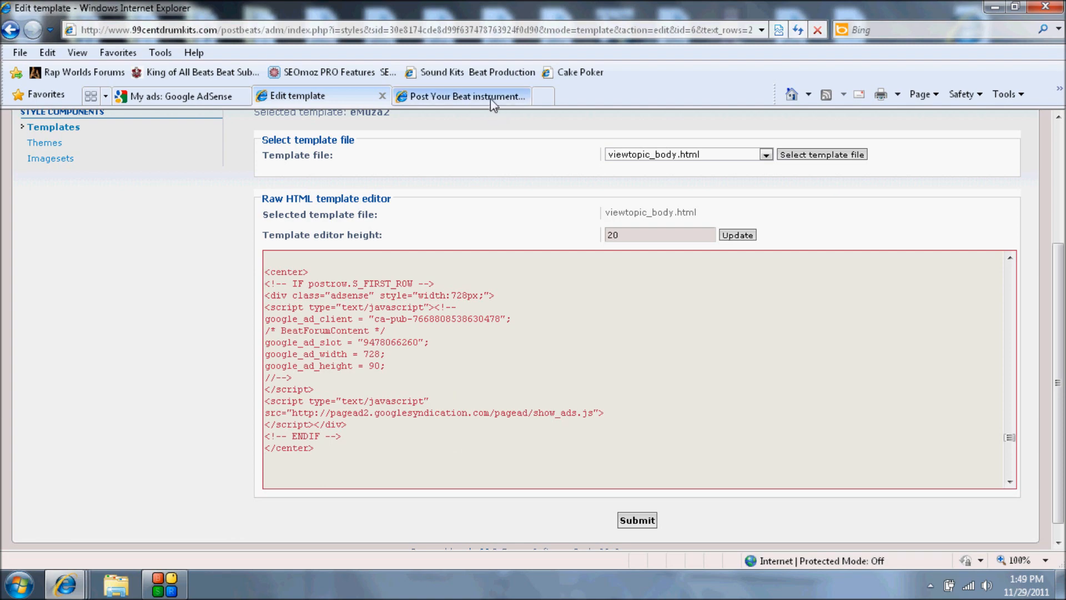
{"action": "left_click", "coordinate": [462, 97]}
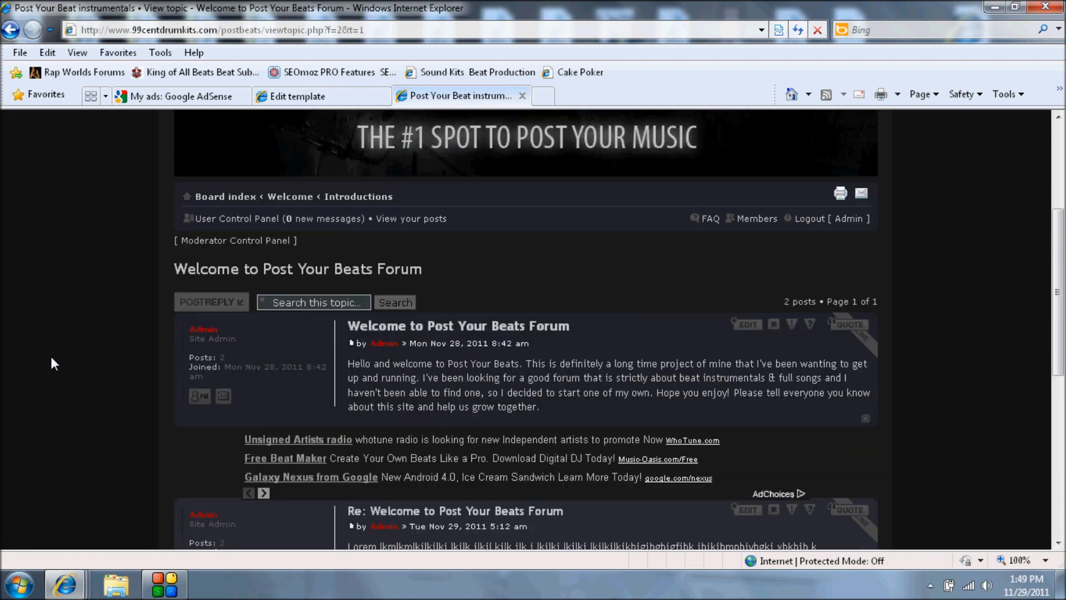